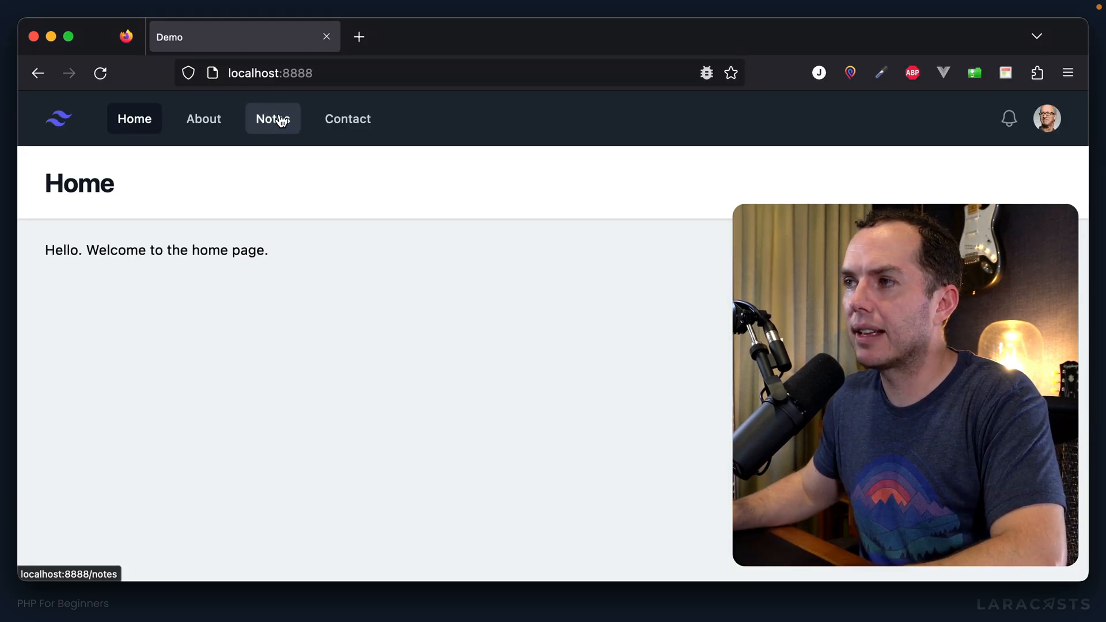
- Go to the My Notes list and open the 'Keep learning PHP' note
{"action": "left_click", "coordinate": [272, 119]}
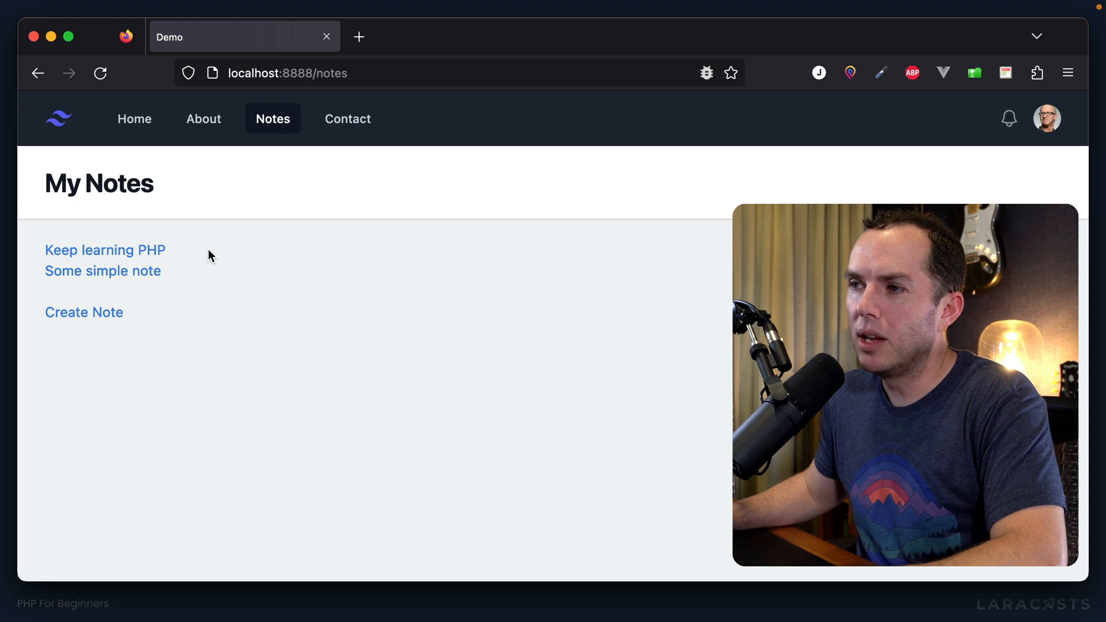
{"action": "mouse_move", "coordinate": [209, 259]}
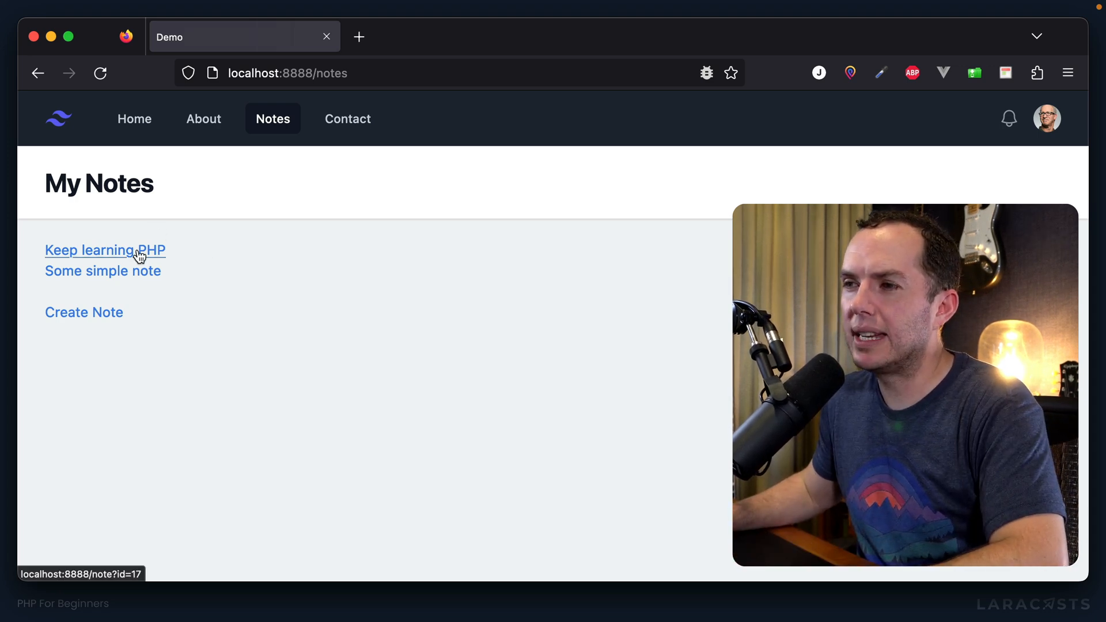
{"action": "left_click", "coordinate": [105, 250]}
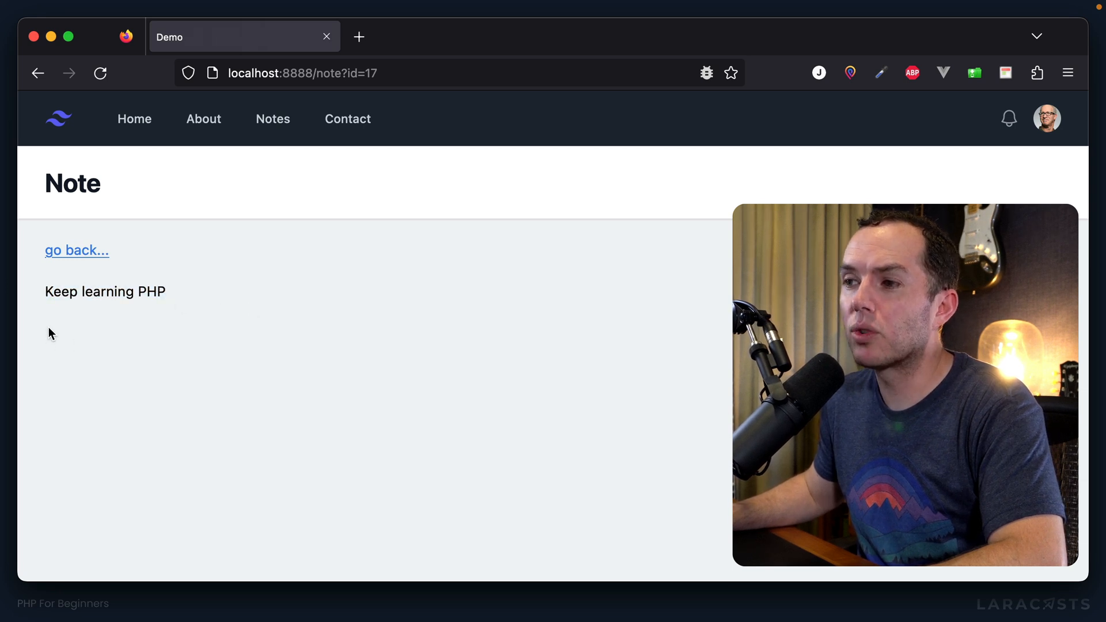
{"action": "mouse_move", "coordinate": [140, 335]}
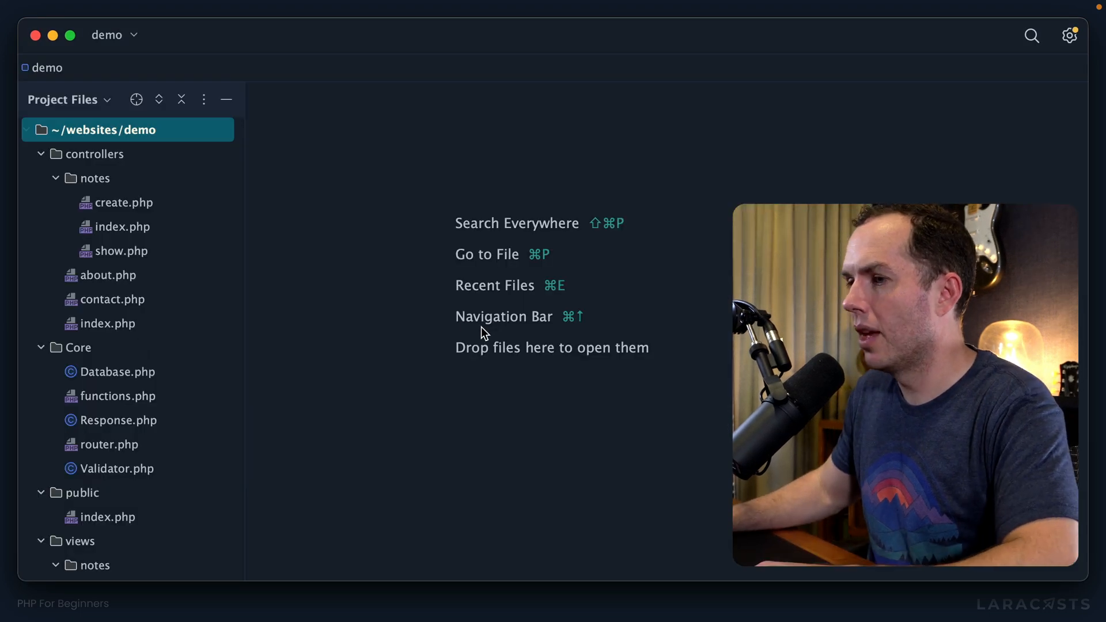
- Add a form with a 'text-sm text-red-500' Delete button and mt- spacing below the note body
{"action": "scroll", "scroll_direction": "down", "scroll_amount": 3}
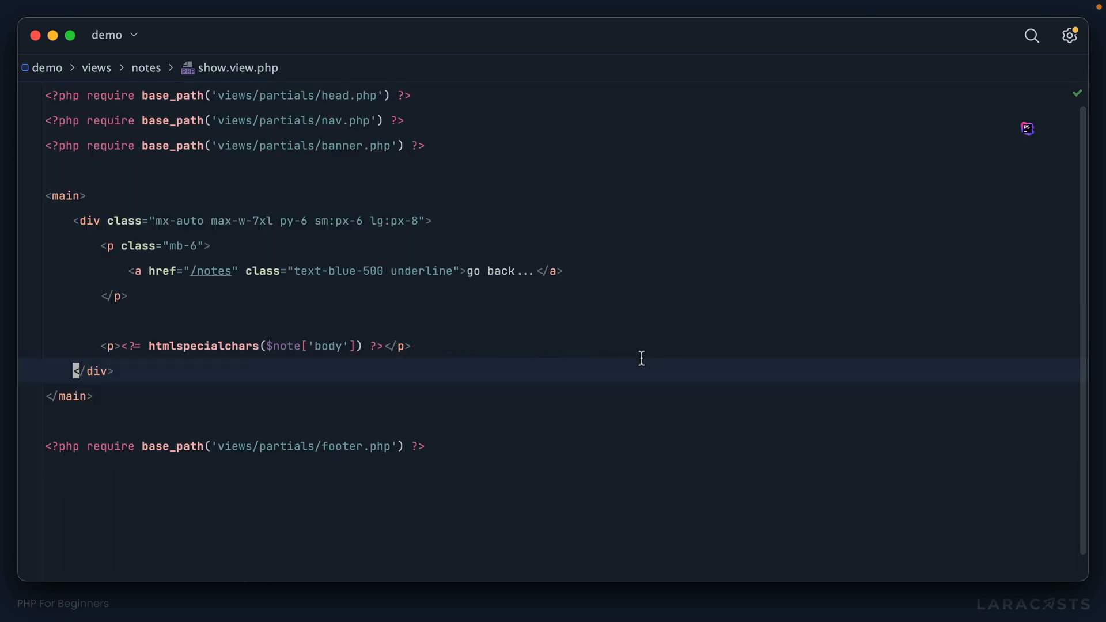
{"action": "type", "text": "<a href=\"\"></a>"}
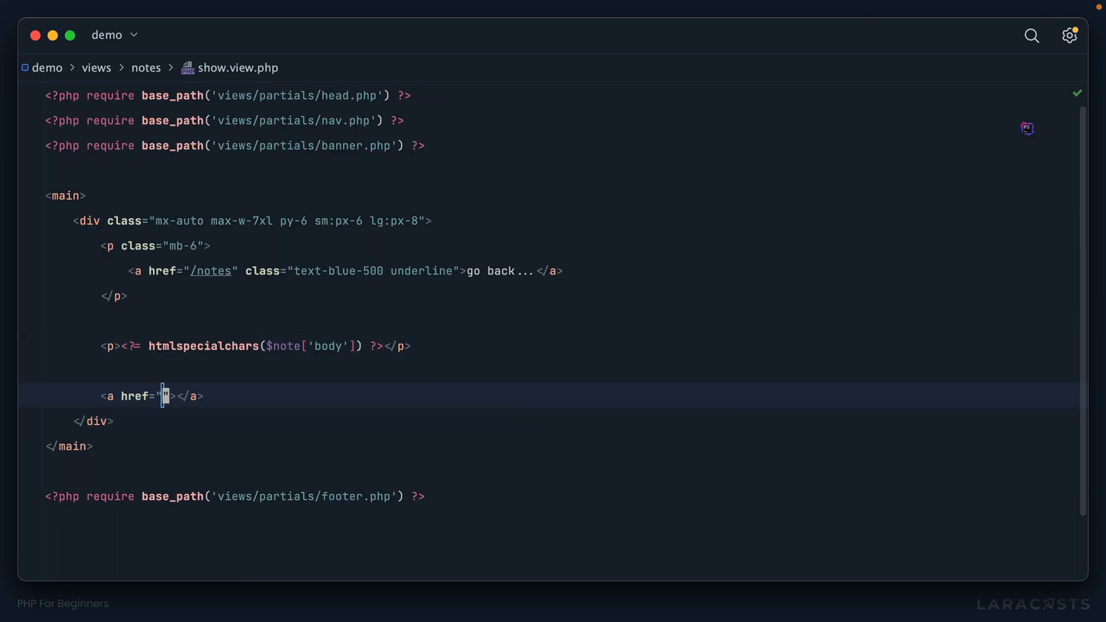
{"action": "type", "text": "Delete"}
{"action": "type", "text": "<button></button>"}
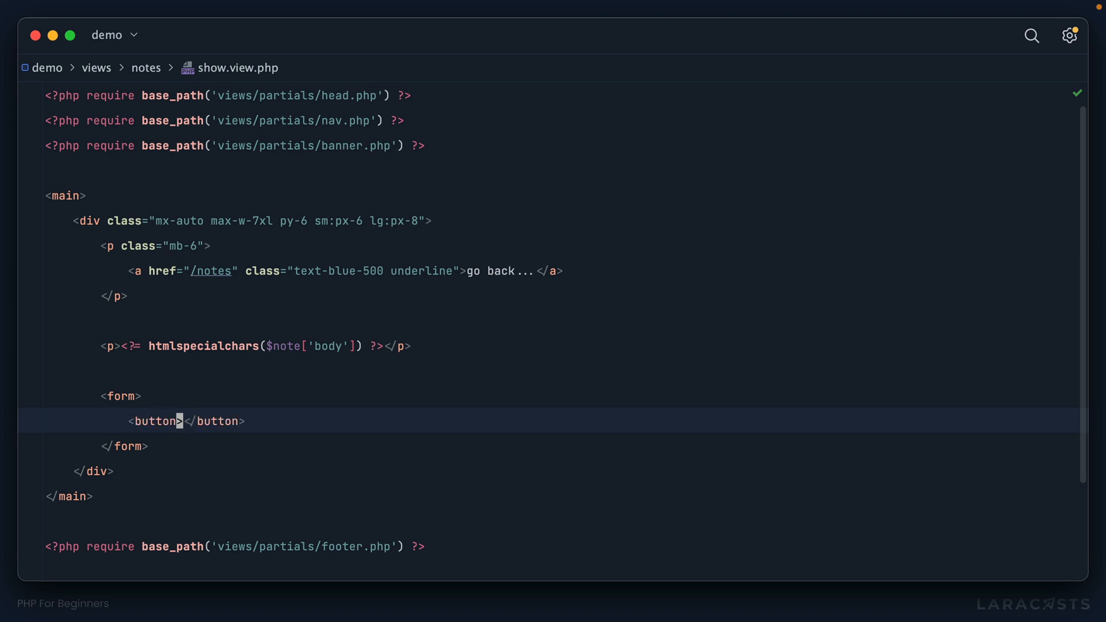
{"action": "type", "text": "Delete"}
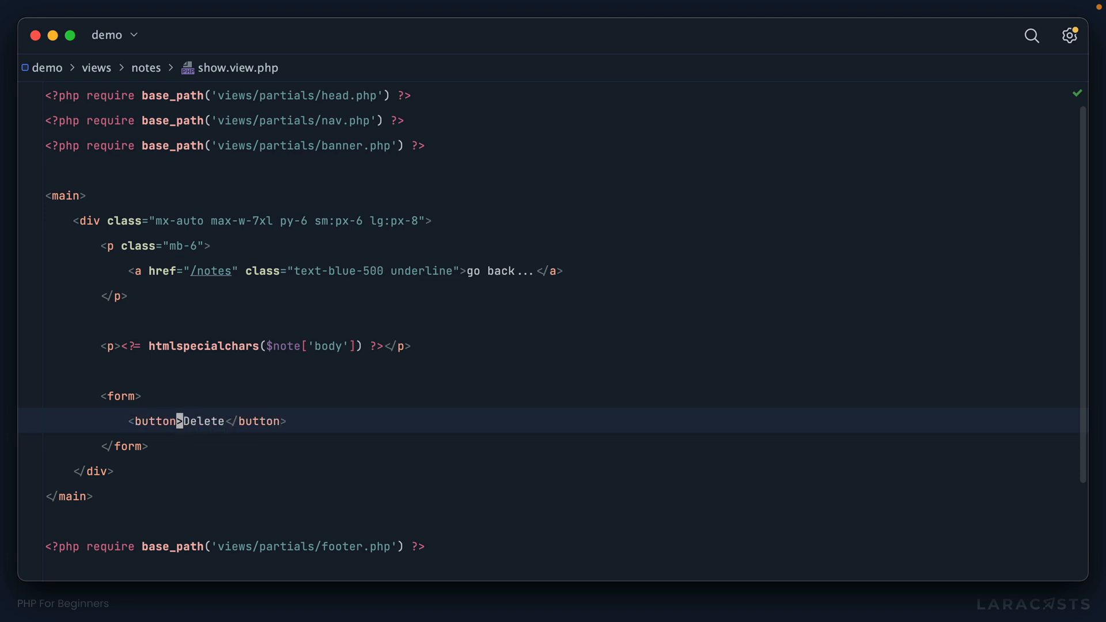
{"action": "type", "text": "class=\"text-sm\""}
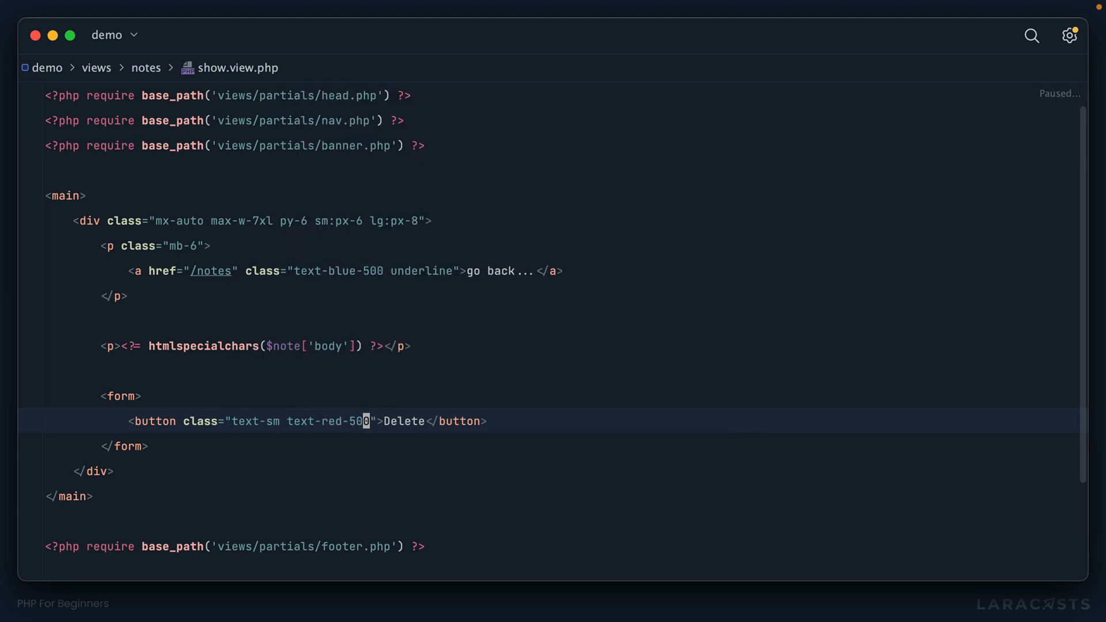
{"action": "type", "text": "class=\"mt-"}
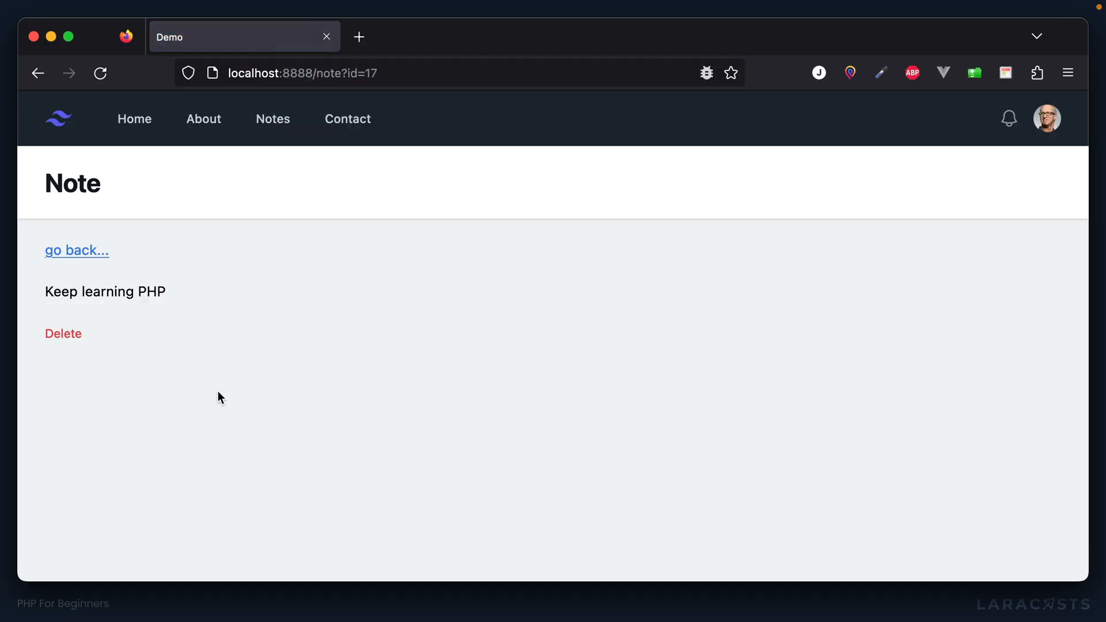
{"action": "mouse_move", "coordinate": [108, 308]}
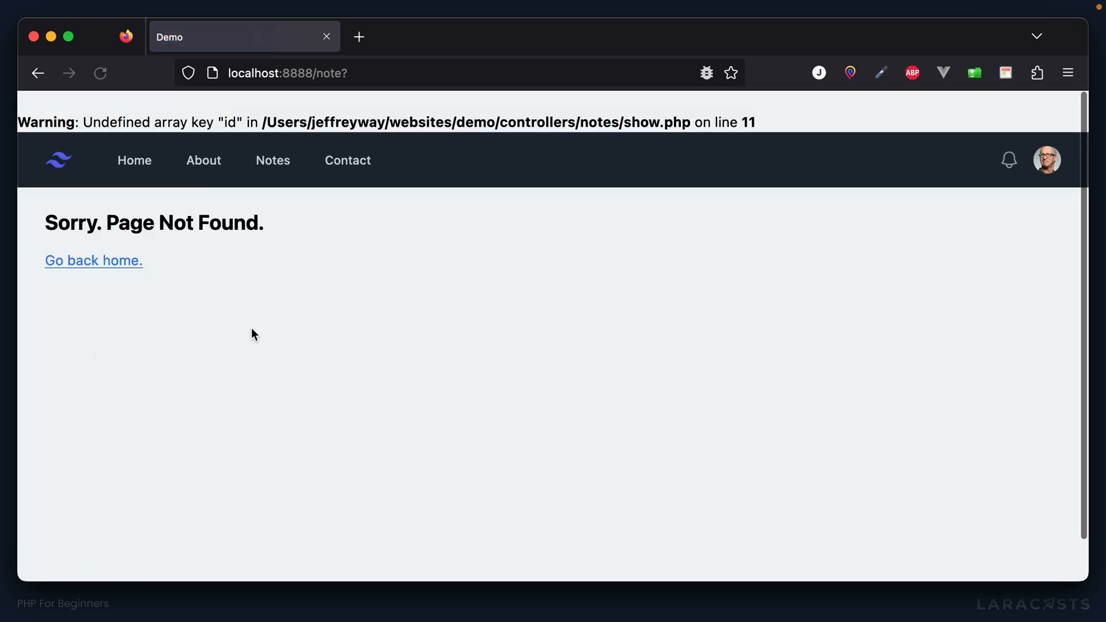
- Submit the Delete form and observe the undefined id warning and Page Not Found
{"action": "left_click", "coordinate": [100, 72]}
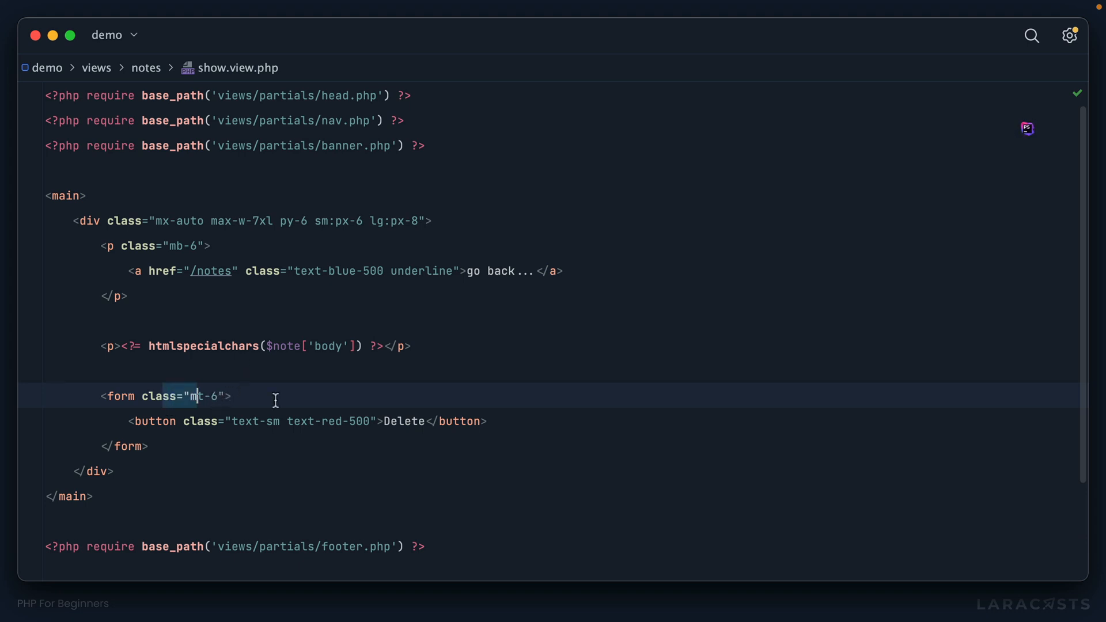
- Give the Delete form method="POST" in show.view.php
{"action": "type", "text": "met"}
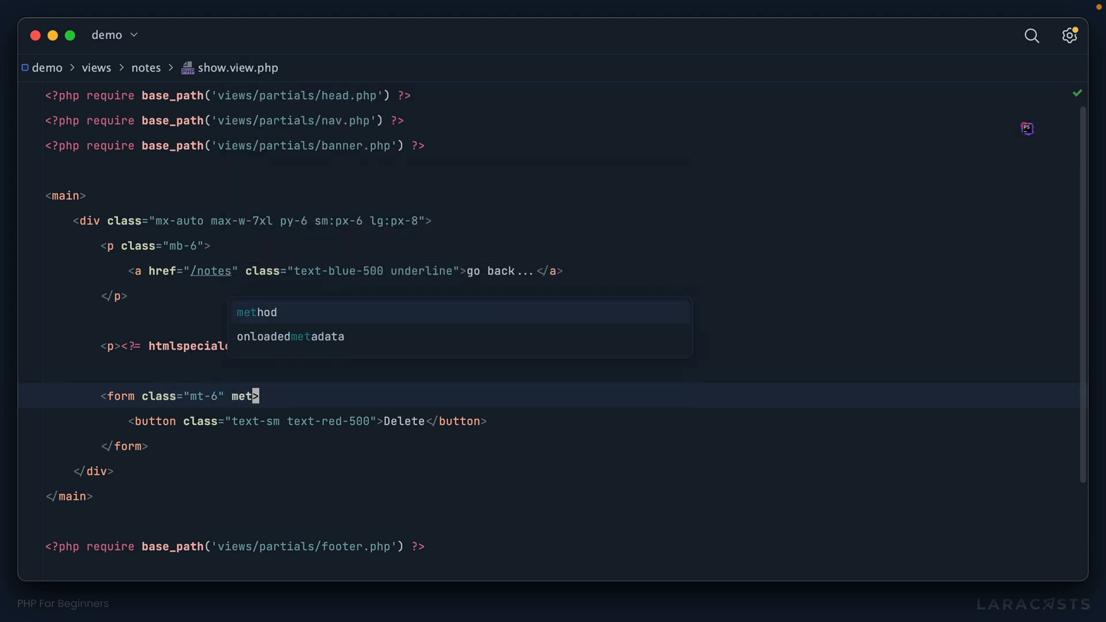
{"action": "type", "text": "method=\"POST\""}
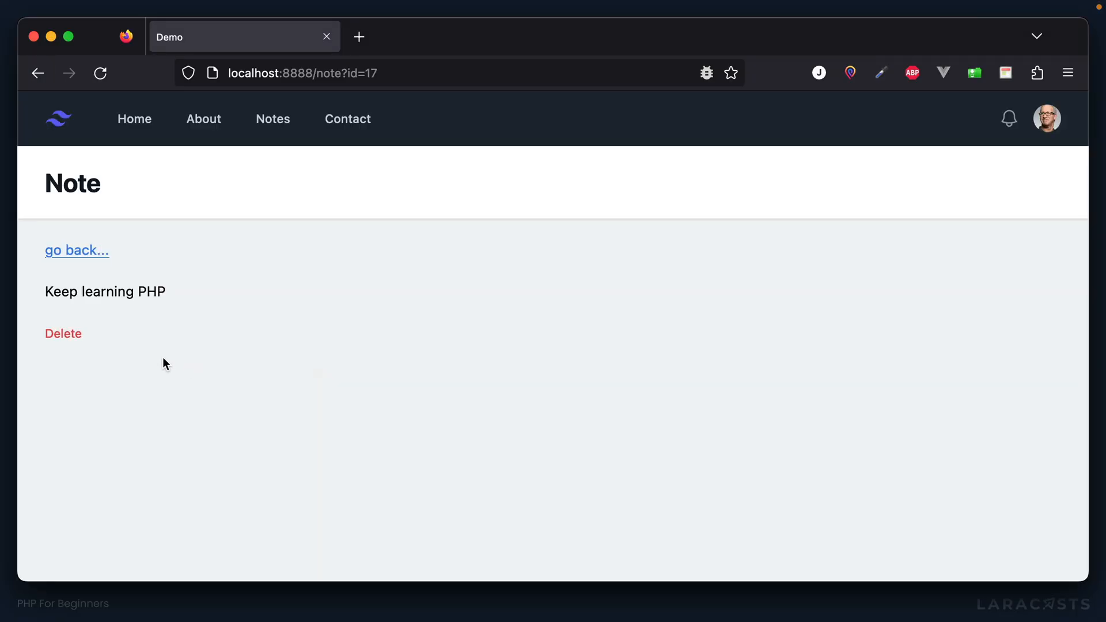
{"action": "mouse_move", "coordinate": [265, 348]}
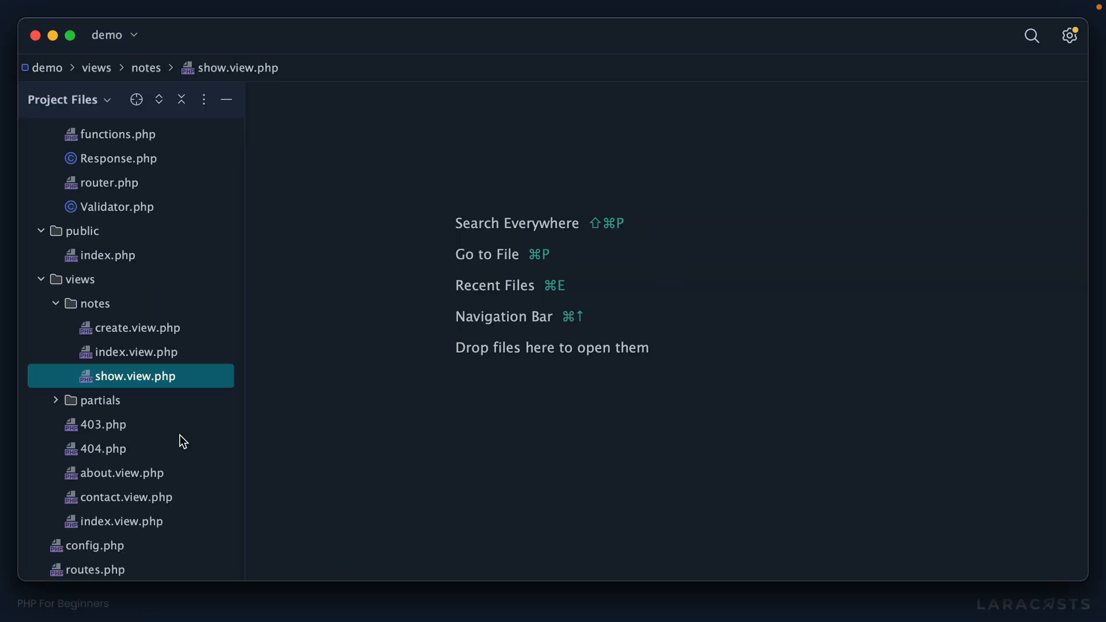
- Add dd($_SERVER) near the top of controllers/notes/show.php
{"action": "left_click", "coordinate": [93, 571]}
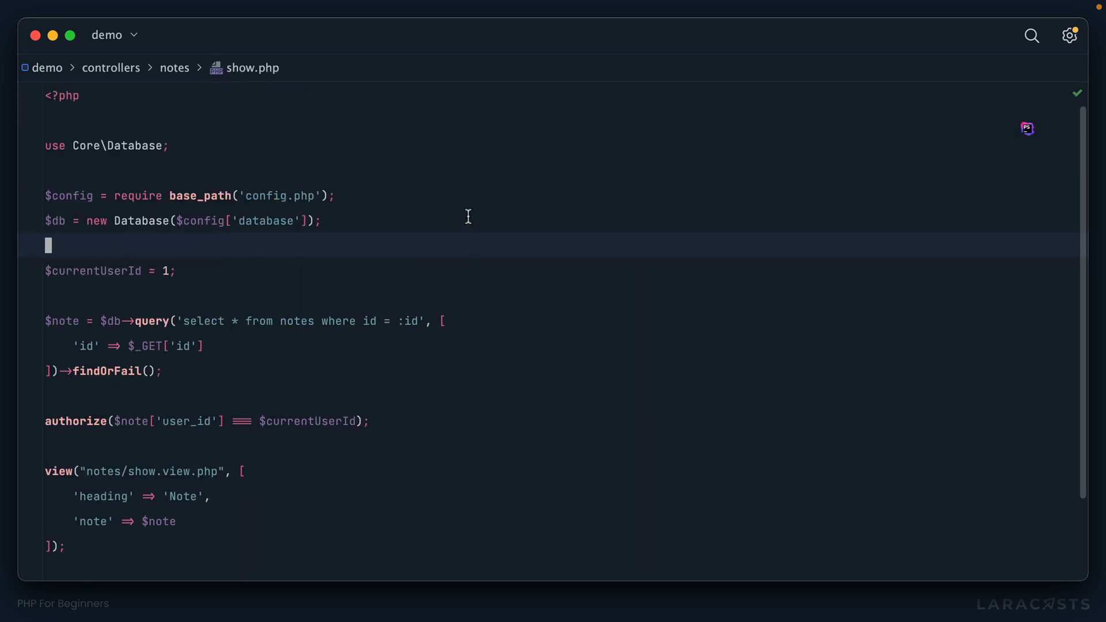
{"action": "mouse_move", "coordinate": [443, 350]}
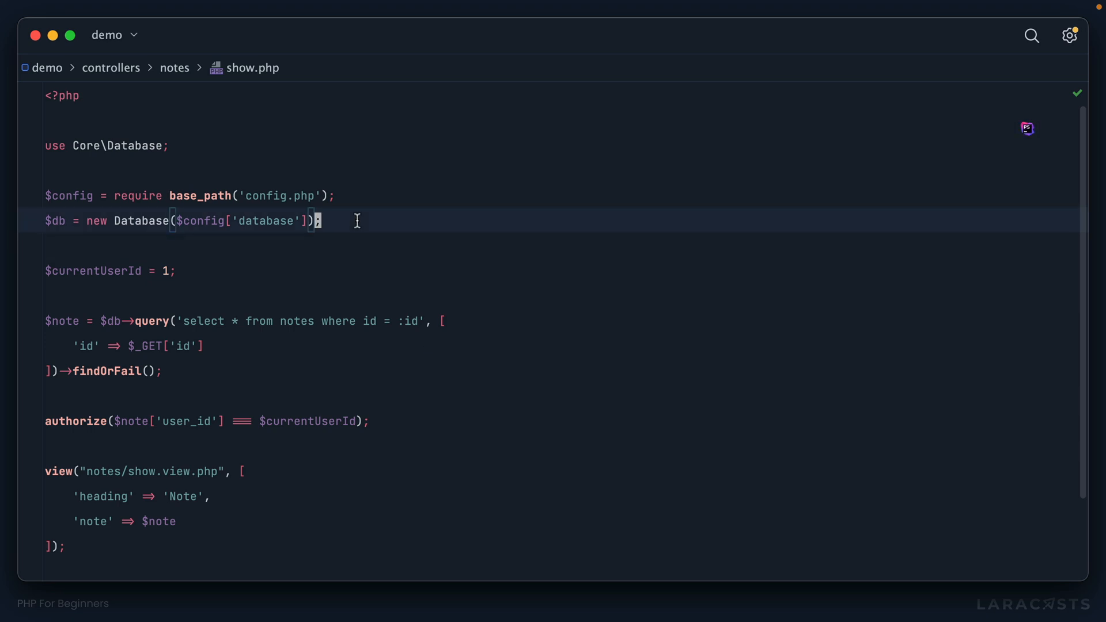
{"action": "type", "text": "dd()"}
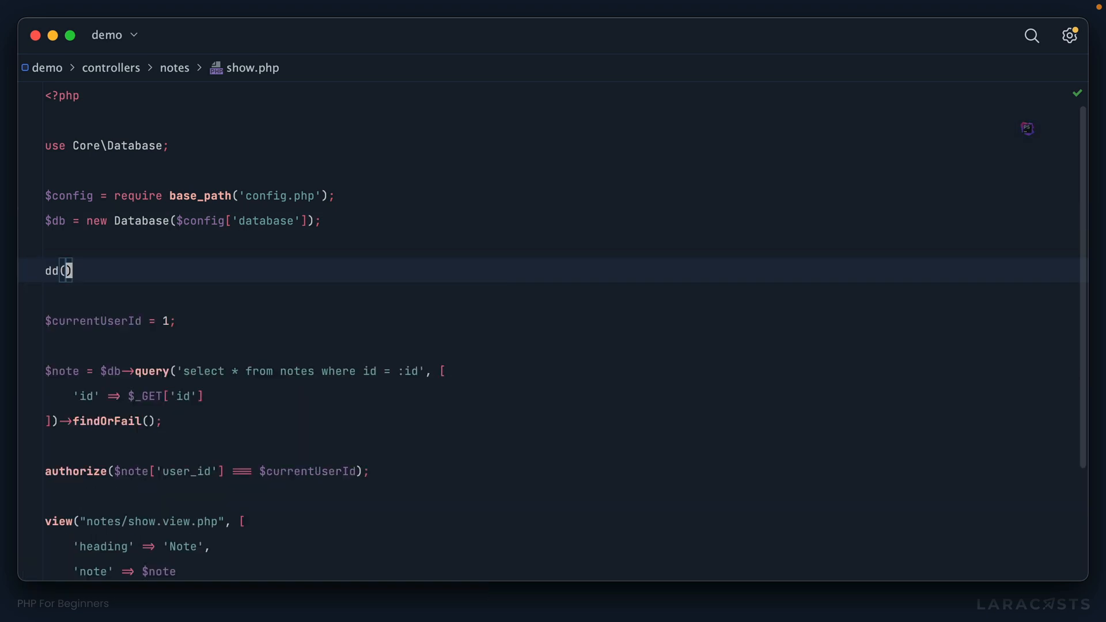
{"action": "type", "text": "$_SERVER"}
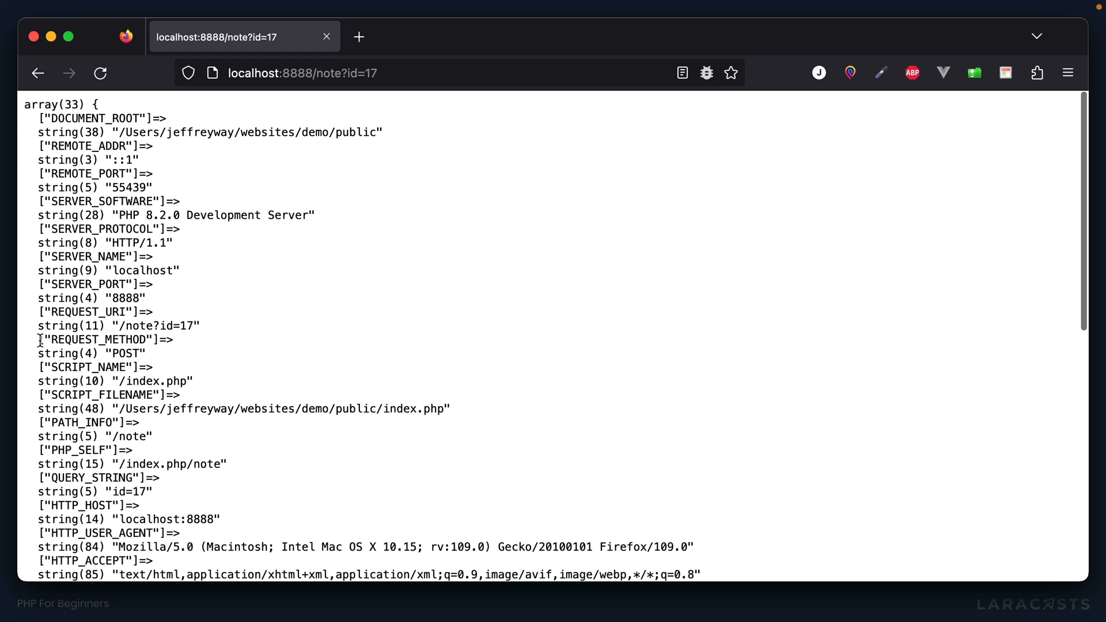
- Replace the dump with an empty if ($_SERVER['REQUEST_METHOD'] === 'POST') { } block
{"action": "left_click_drag", "start_coordinate": [38, 339], "coordinate": [173, 353]}
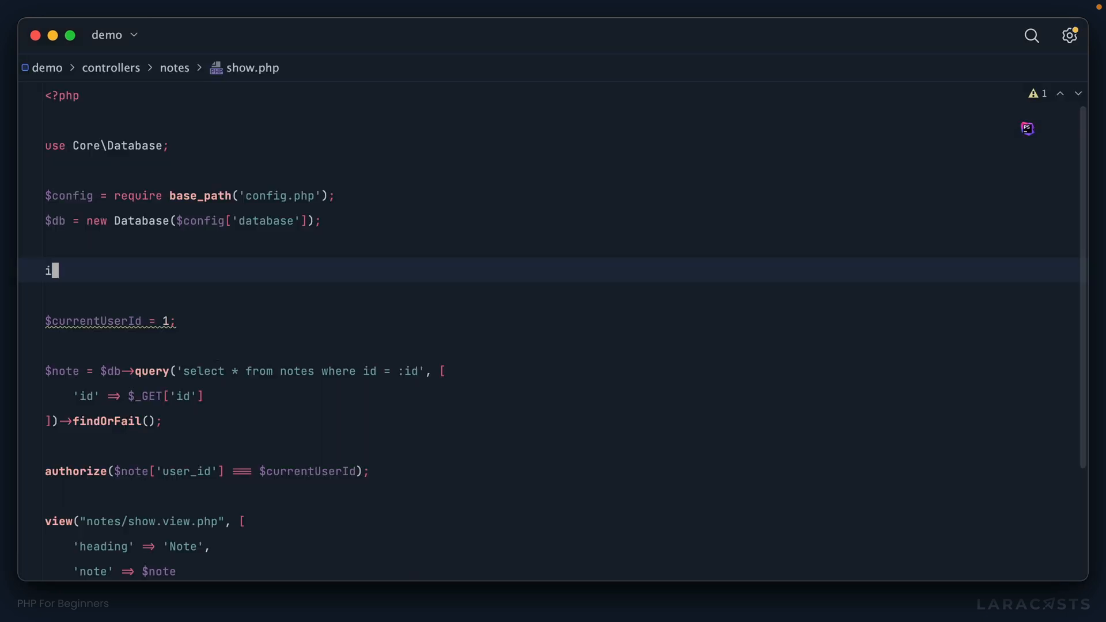
{"action": "type", "text": "f ($_SERVE"}
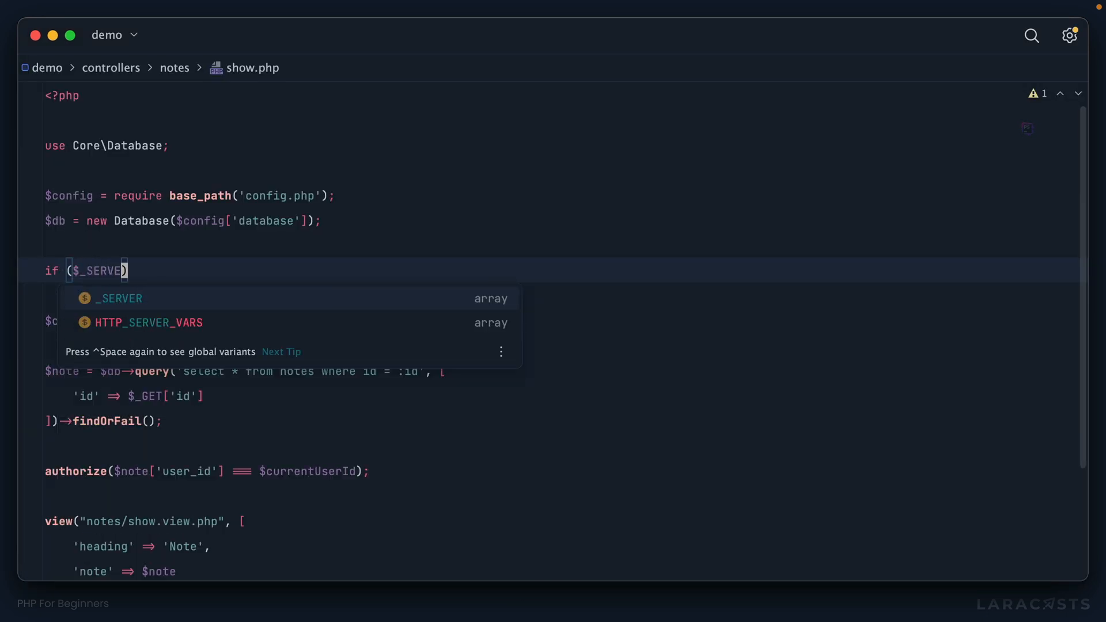
{"action": "type", "text": "['REQU']"}
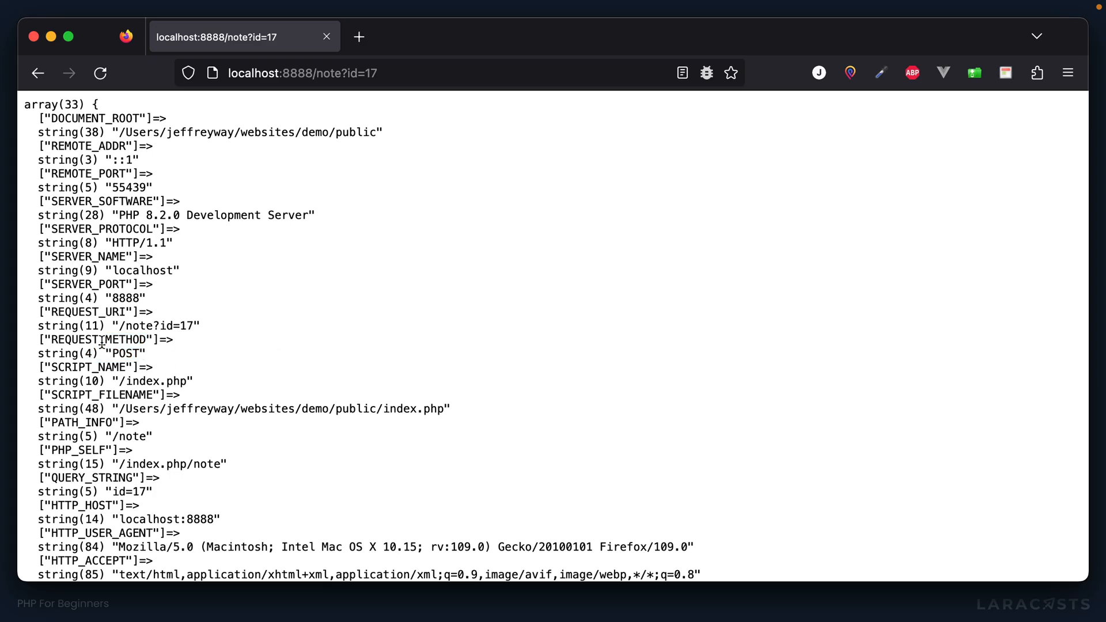
{"action": "double_click", "coordinate": [99, 339]}
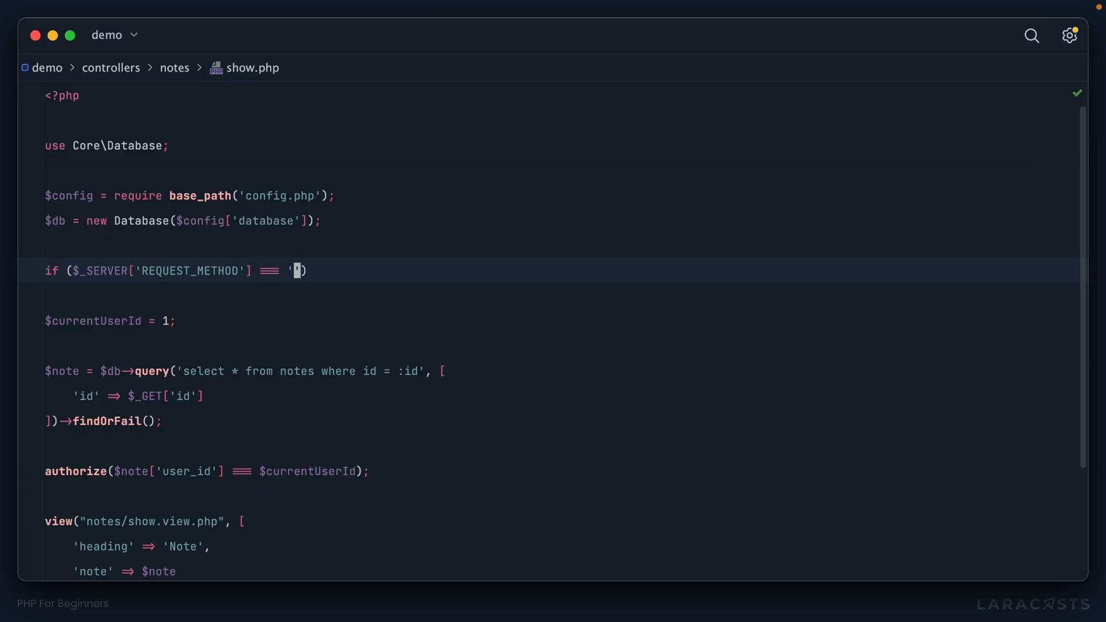
{"action": "type", "text": "POST') {"}
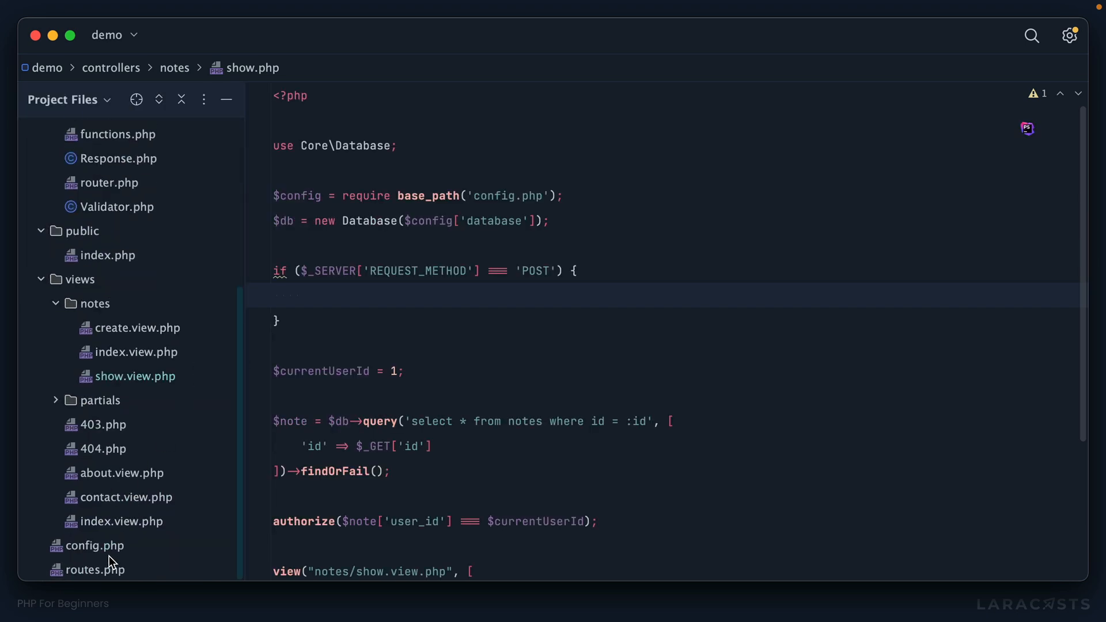
- Try a '/note/de' route line in routes.php, discard it, and reopen views/notes/show.view.php
{"action": "left_click", "coordinate": [95, 570]}
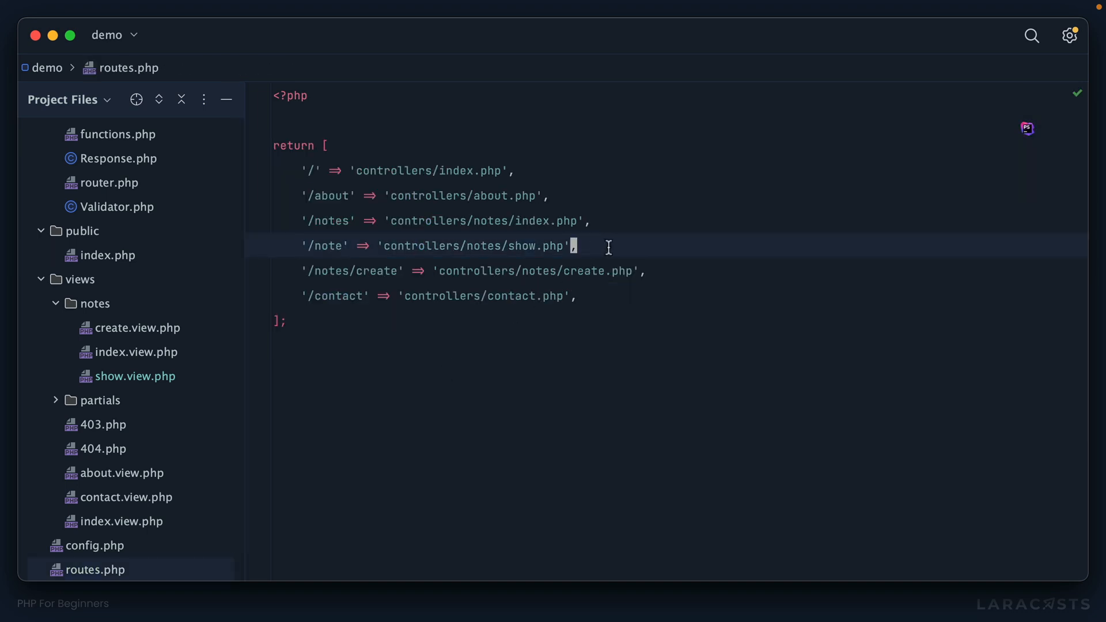
{"action": "key", "text": "enter"}
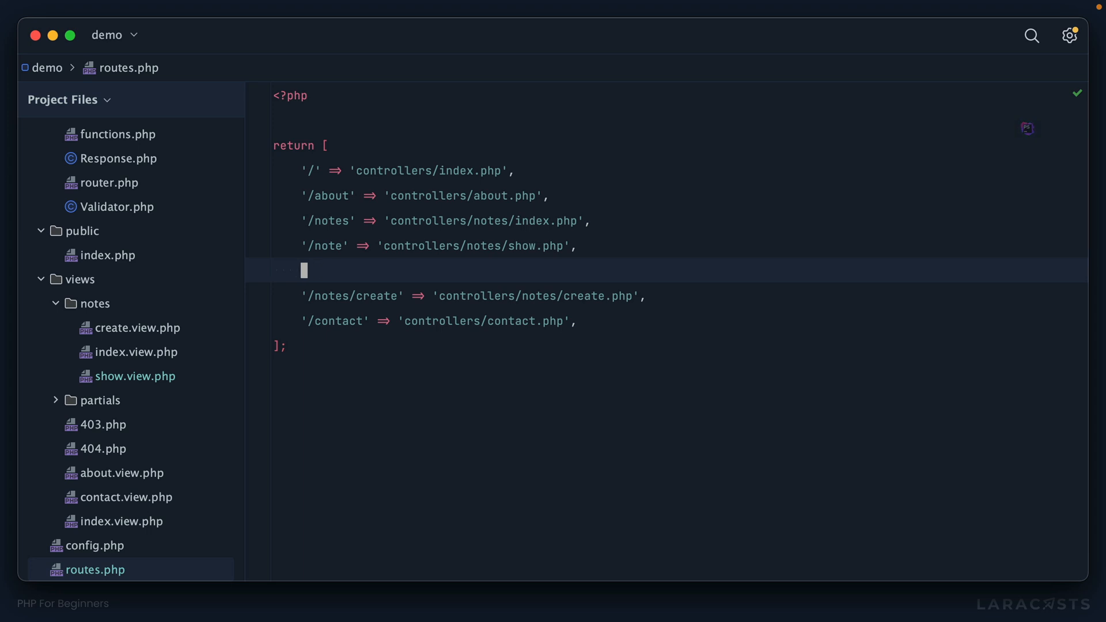
{"action": "type", "text": "/note/de"}
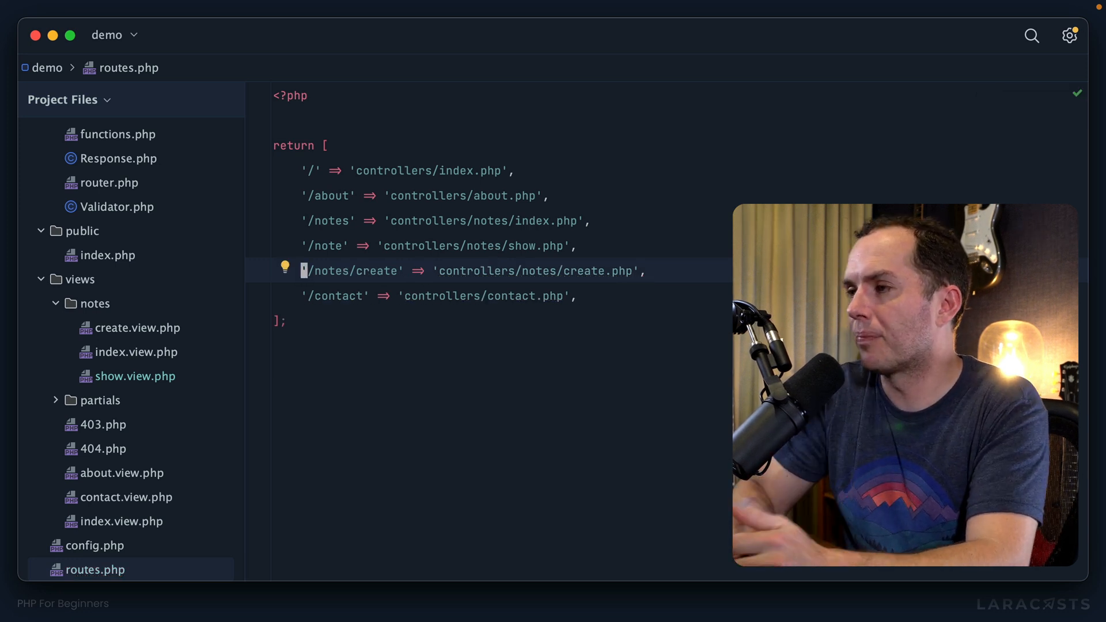
{"action": "mouse_move", "coordinate": [479, 240]}
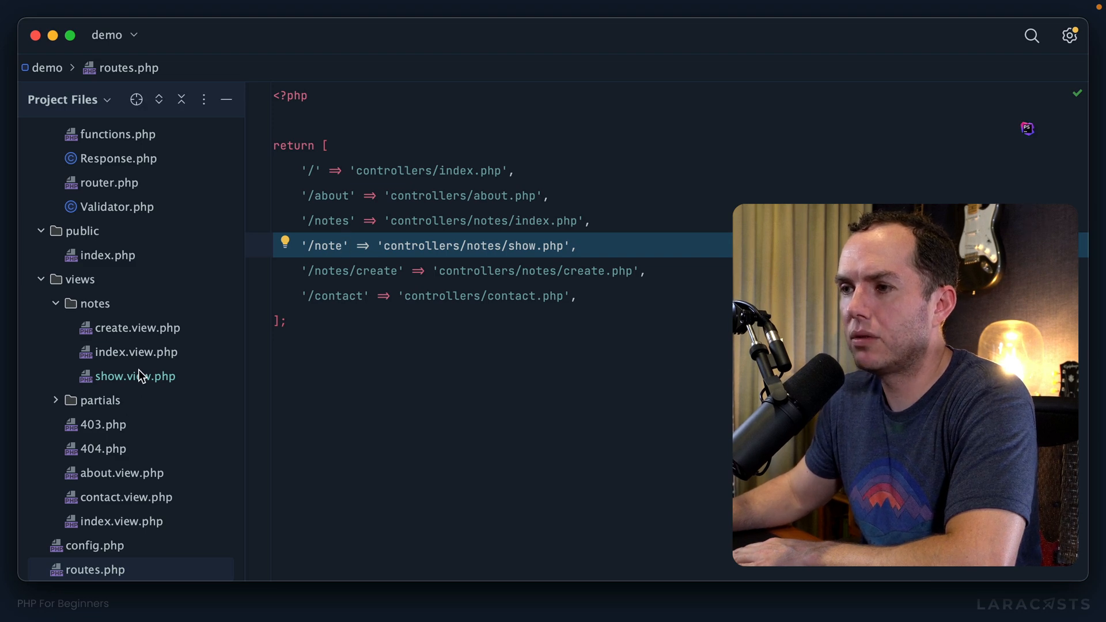
{"action": "left_click", "coordinate": [135, 375]}
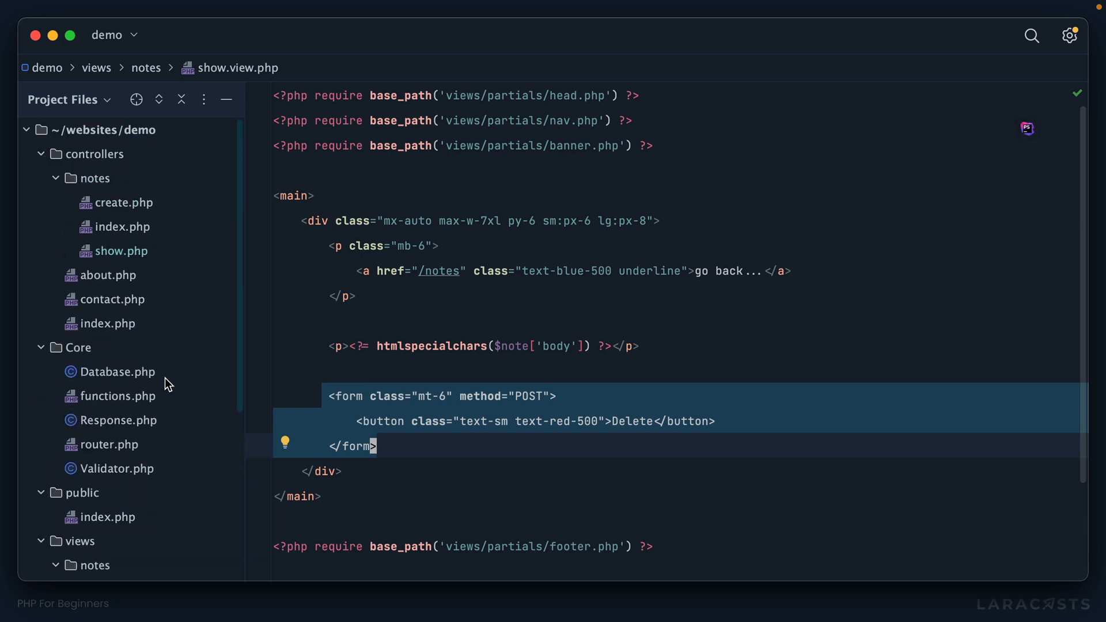
- Wrap show.php logic in if POST / else with a 'form was submitted, delete current note' comment
{"action": "left_click", "coordinate": [122, 250]}
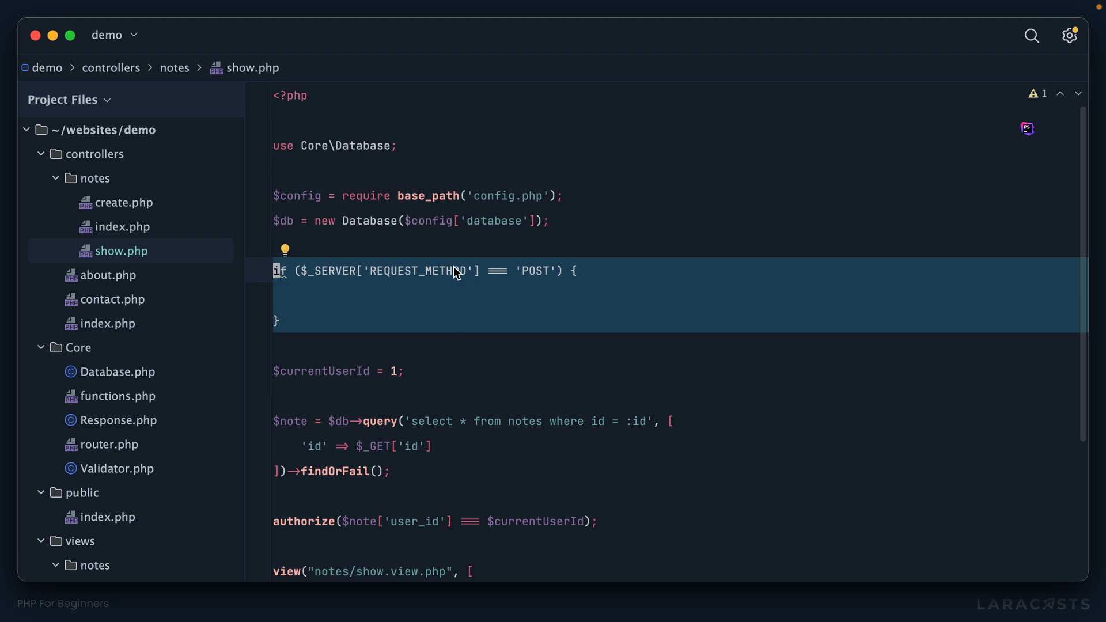
{"action": "mouse_move", "coordinate": [502, 300]}
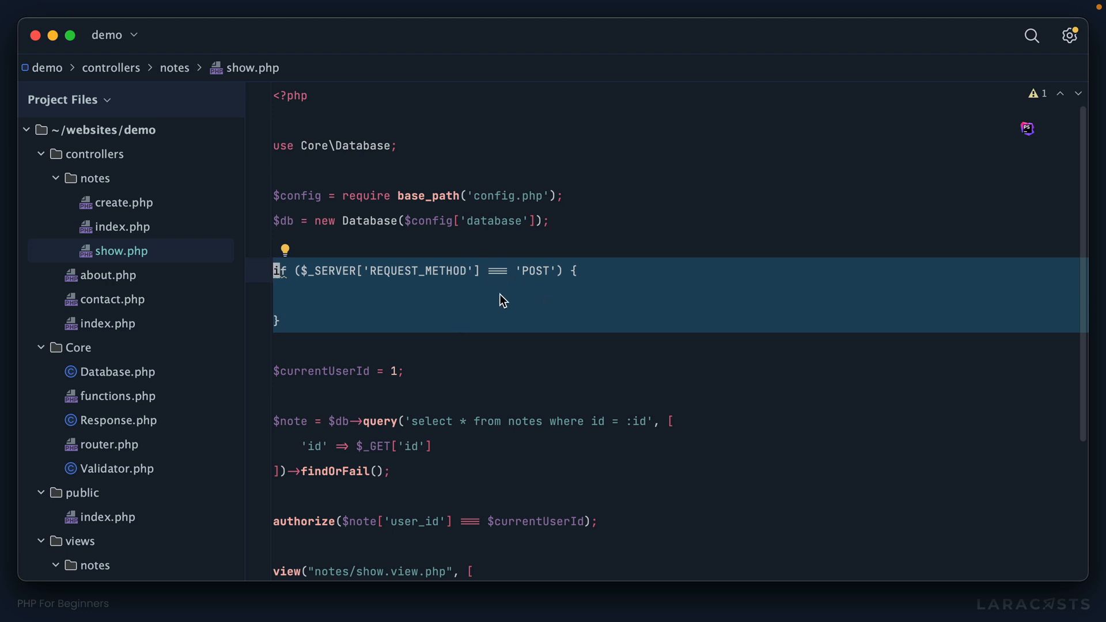
{"action": "type", "text": "/."}
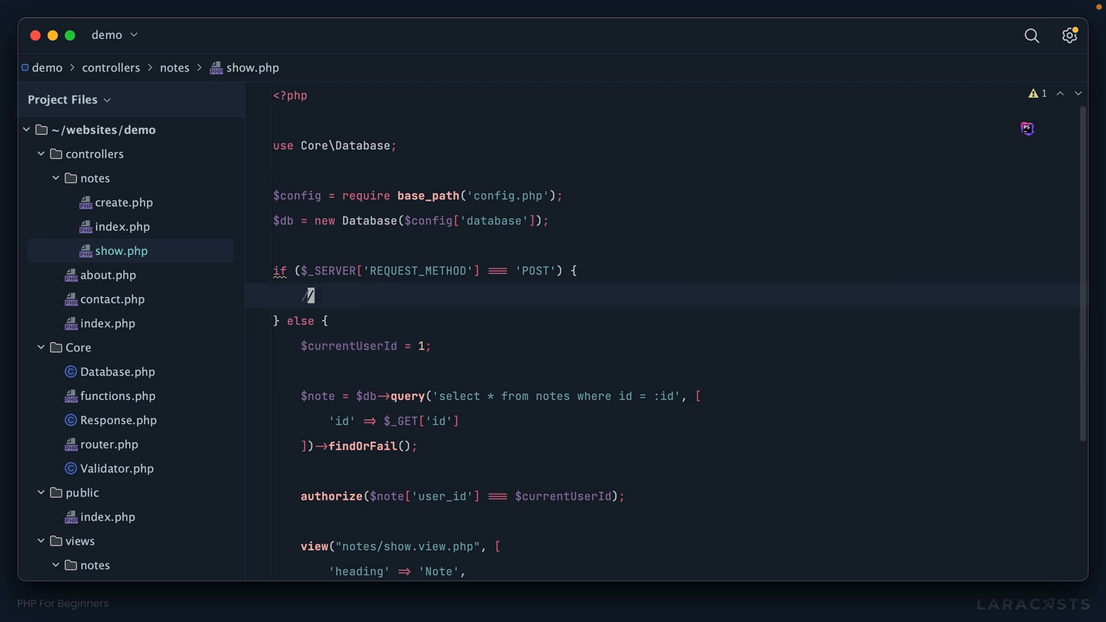
{"action": "type", "text": "if ("}
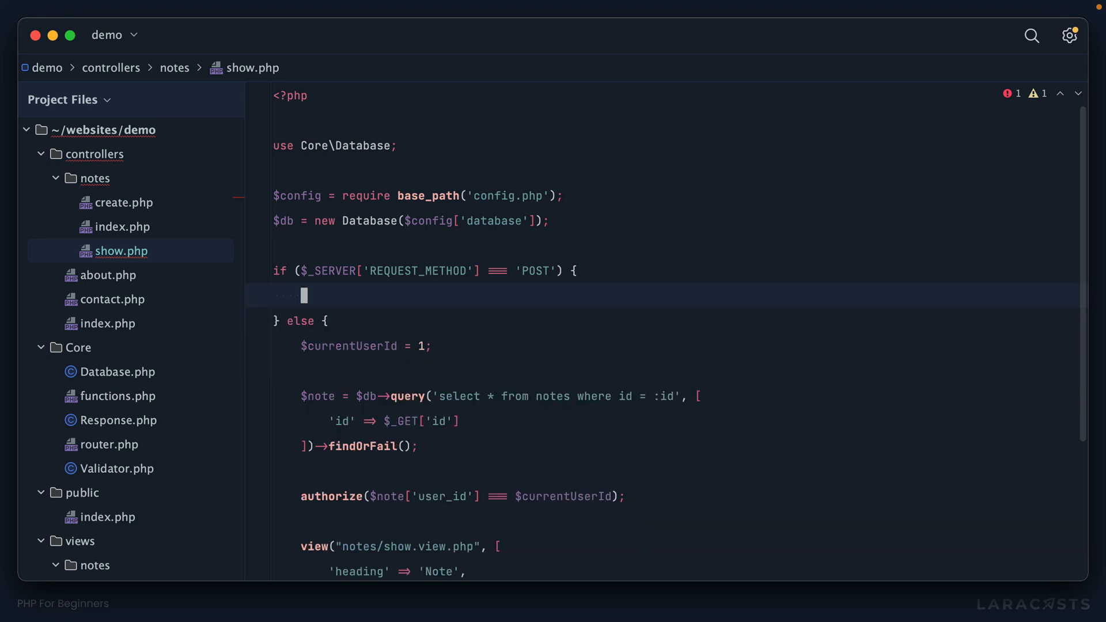
{"action": "type", "text": "// form"}
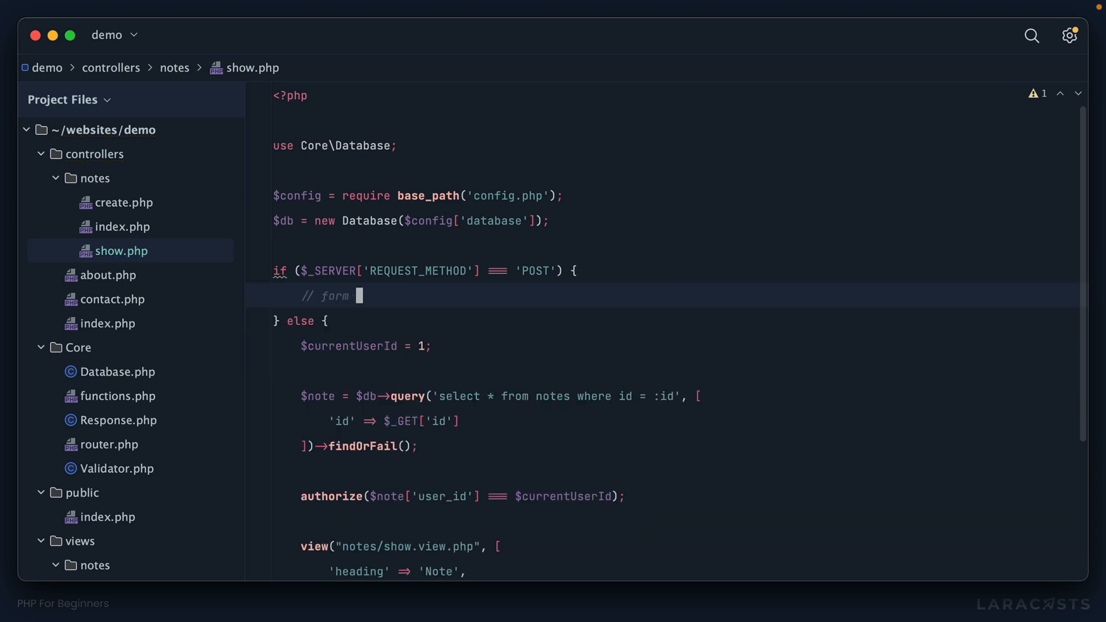
{"action": "type", "text": "was submitted. delete the c"}
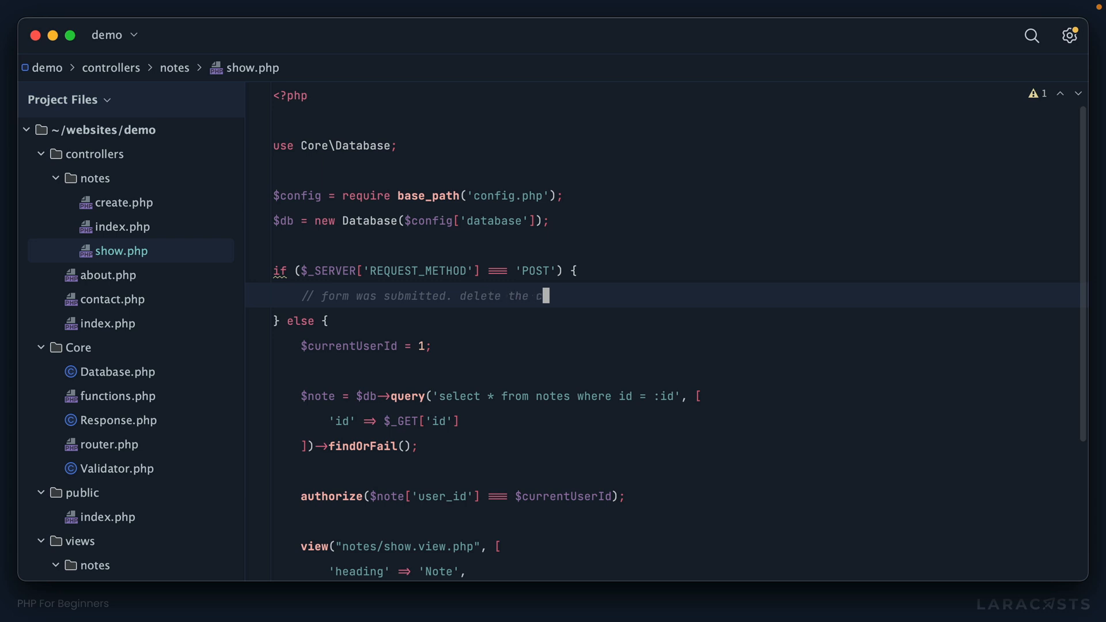
{"action": "type", "text": "urrent note."}
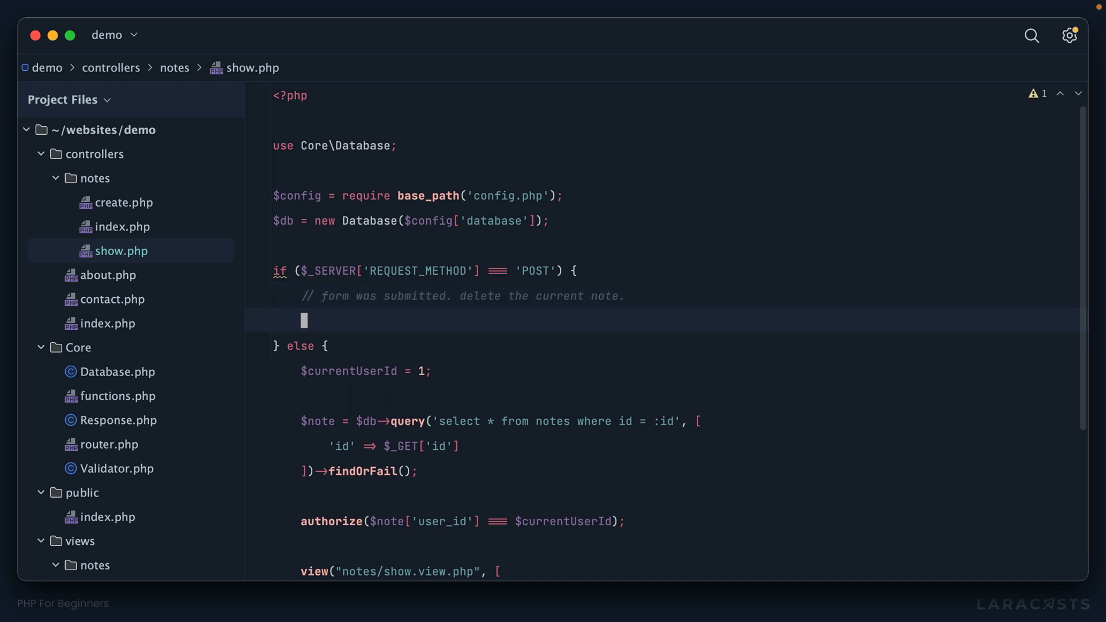
- Add $db->query('delete from notes where id = :id') inside the POST branch
{"action": "type", "text": "$db->query();"}
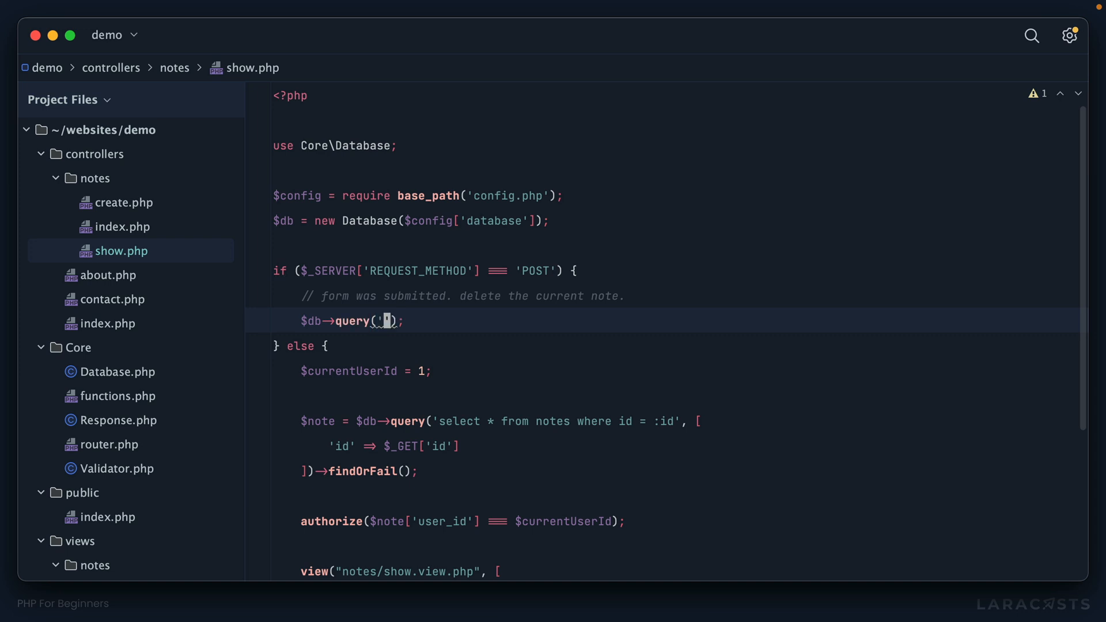
{"action": "type", "text": "delete from no"}
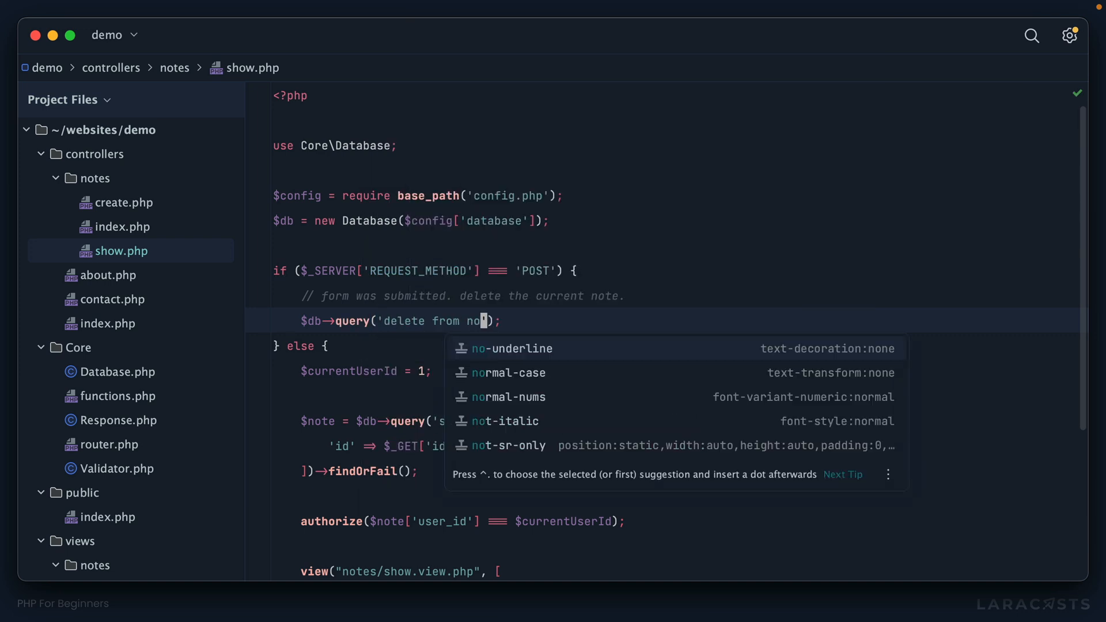
{"action": "type", "text": "tes where id = :id"}
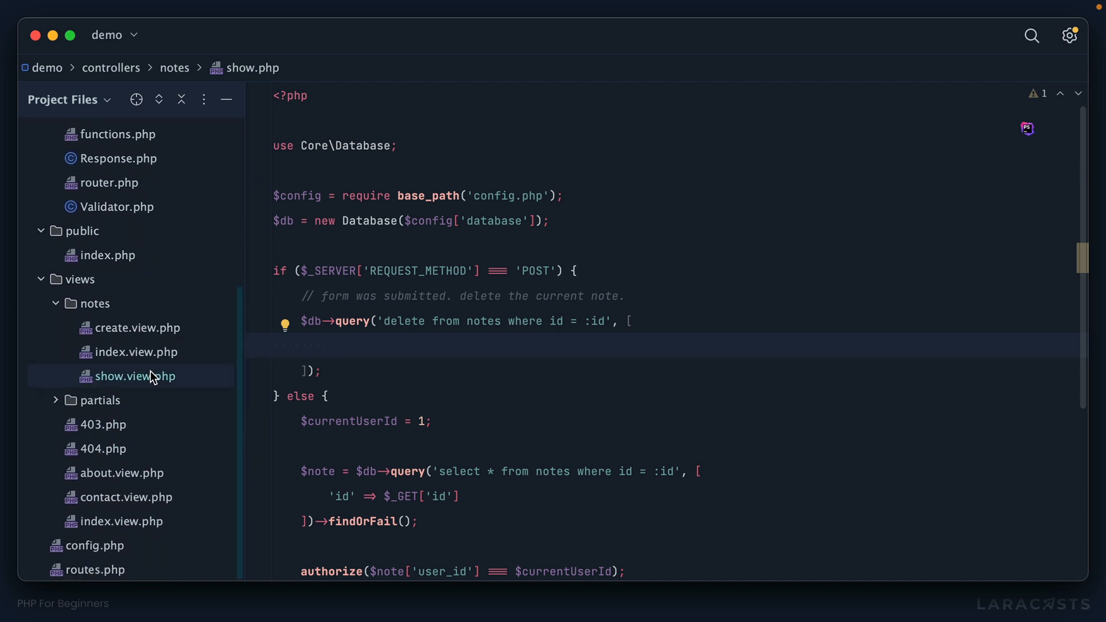
{"action": "left_click", "coordinate": [134, 375]}
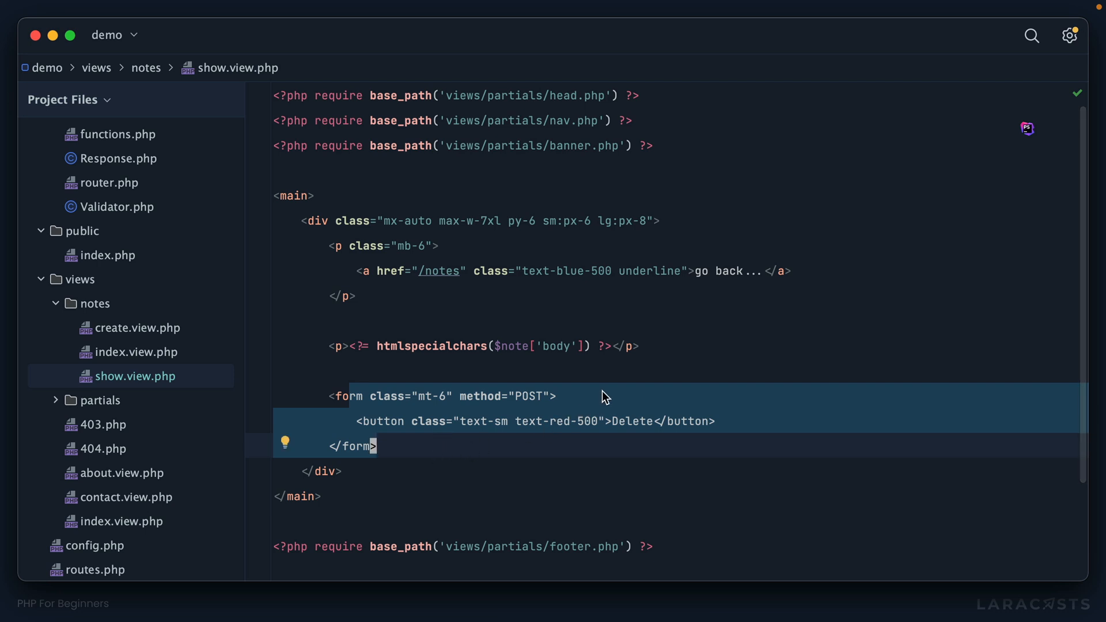
- Add an input to the Delete form whose value echoes $note['id']
{"action": "type", "text": "<input type=\"text\">"}
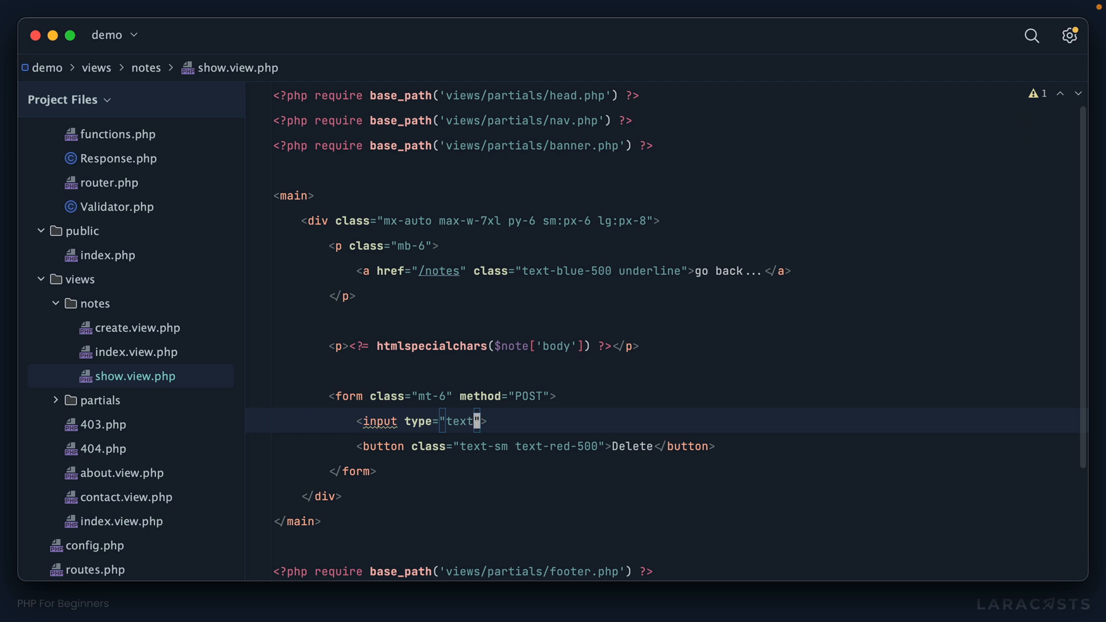
{"action": "type", "text": "hidden"}
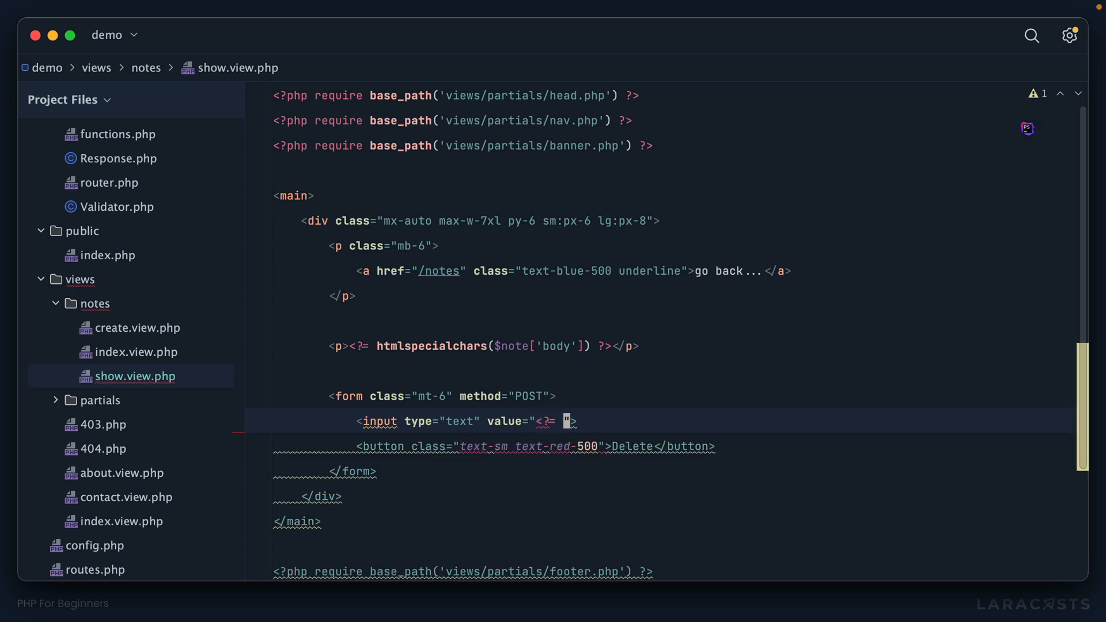
{"action": "type", "text": "$note"}
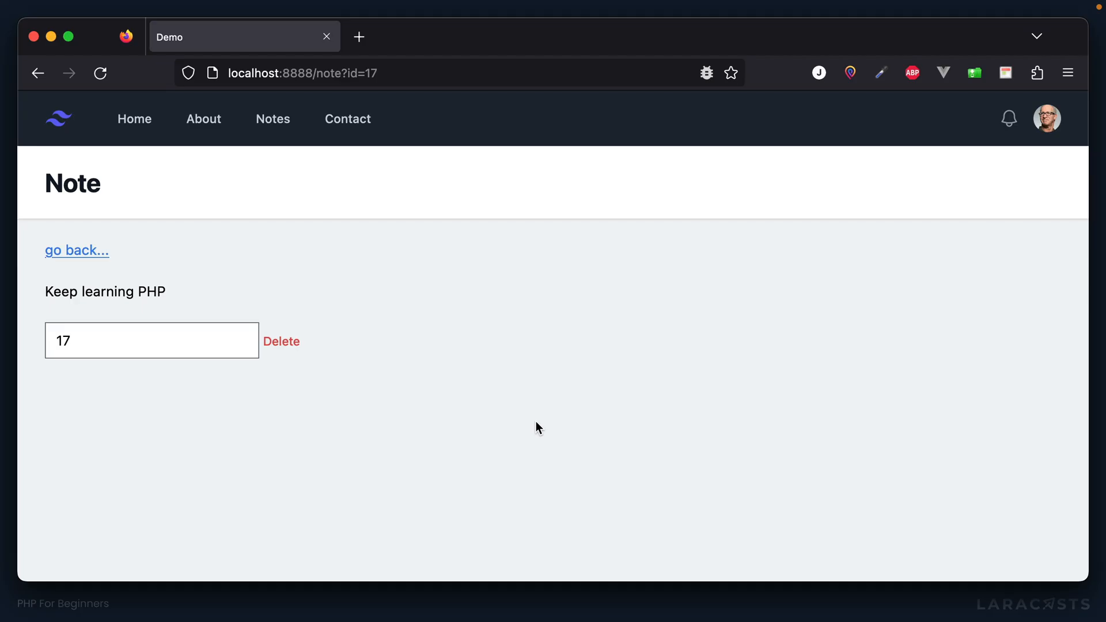
{"action": "double_click", "coordinate": [63, 341]}
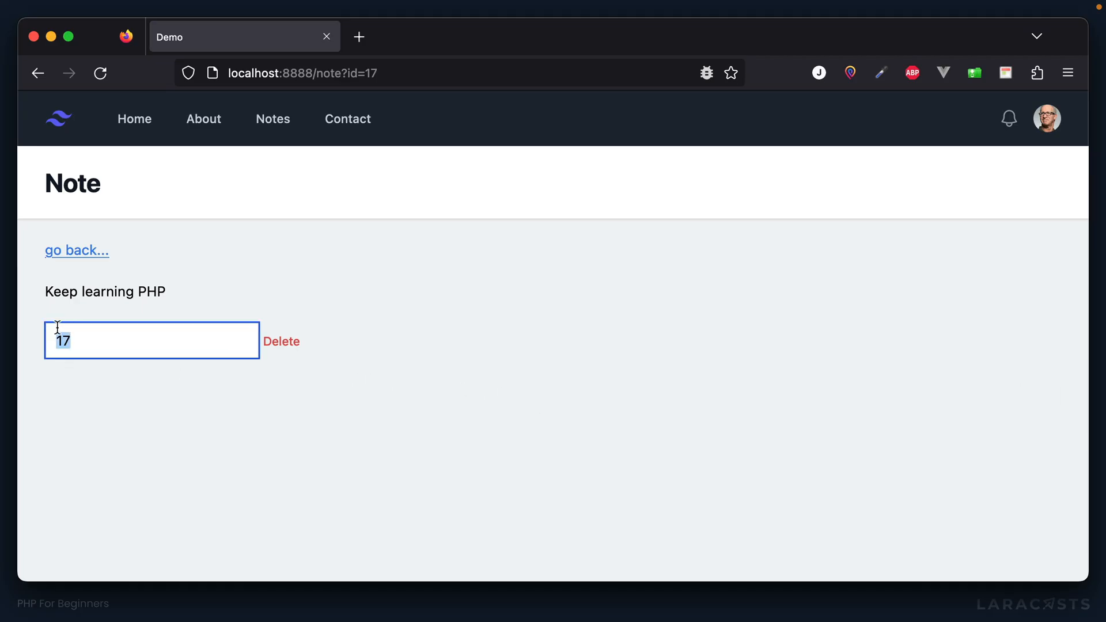
{"action": "mouse_move", "coordinate": [346, 408]}
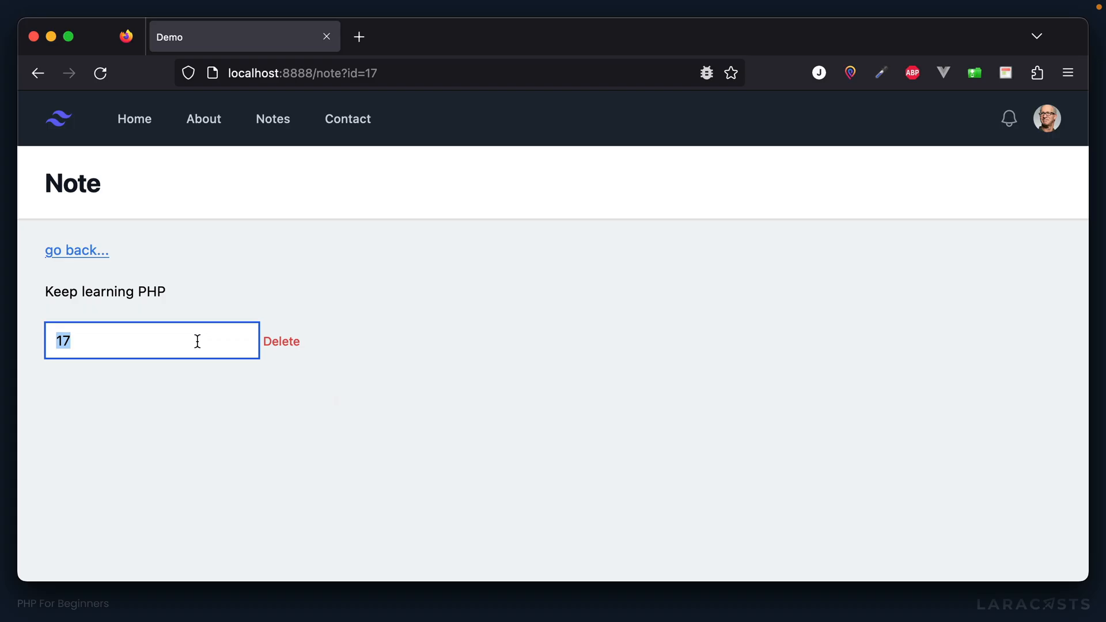
{"action": "mouse_move", "coordinate": [131, 345]}
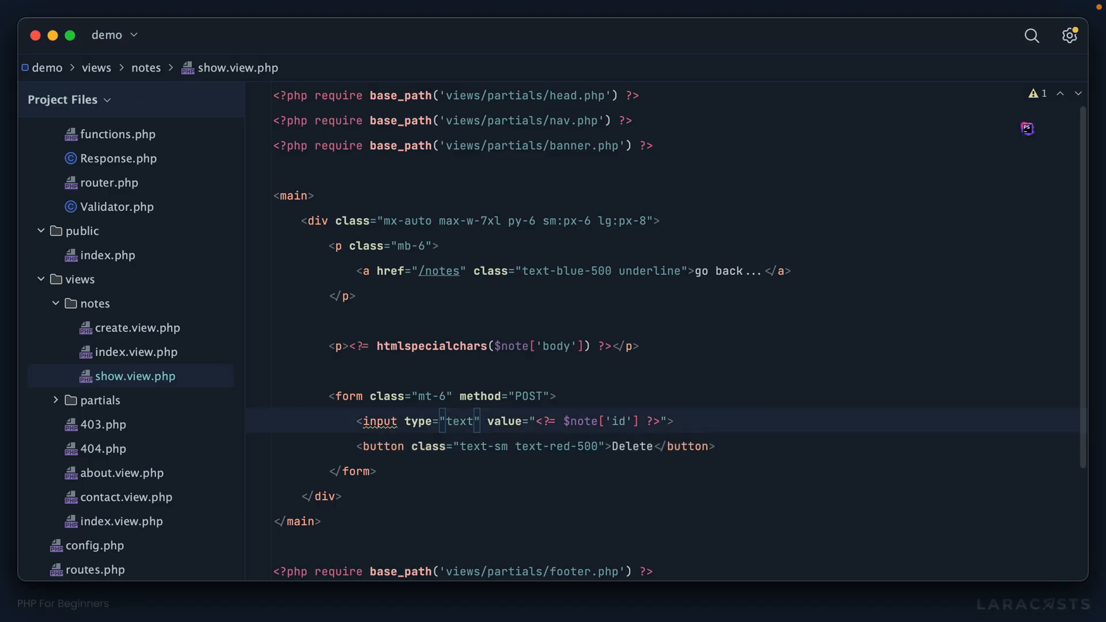
- Make the id input hidden with name="id", dumping the POST in show.php to verify the submission
{"action": "type", "text": "hidden"}
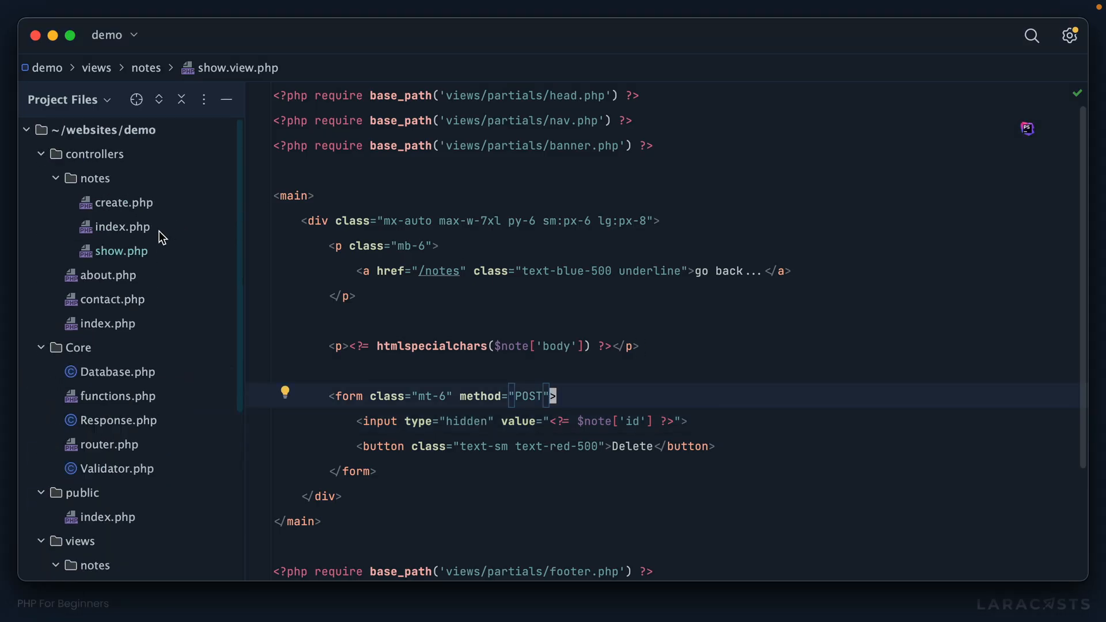
{"action": "left_click", "coordinate": [121, 250]}
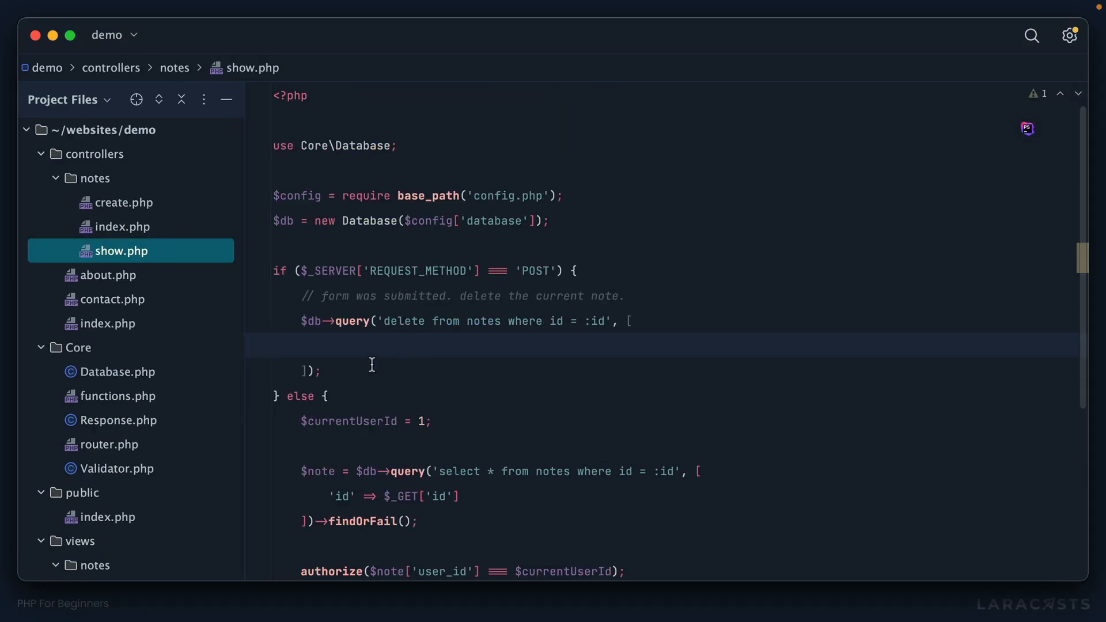
{"action": "type", "text": "dd"}
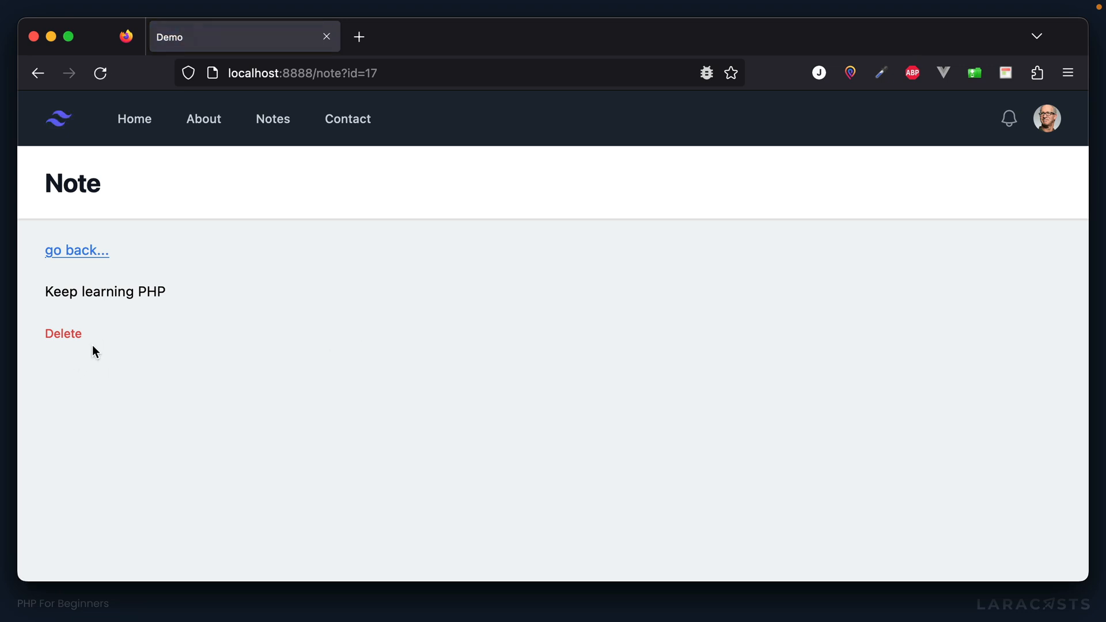
{"action": "left_click", "coordinate": [62, 334]}
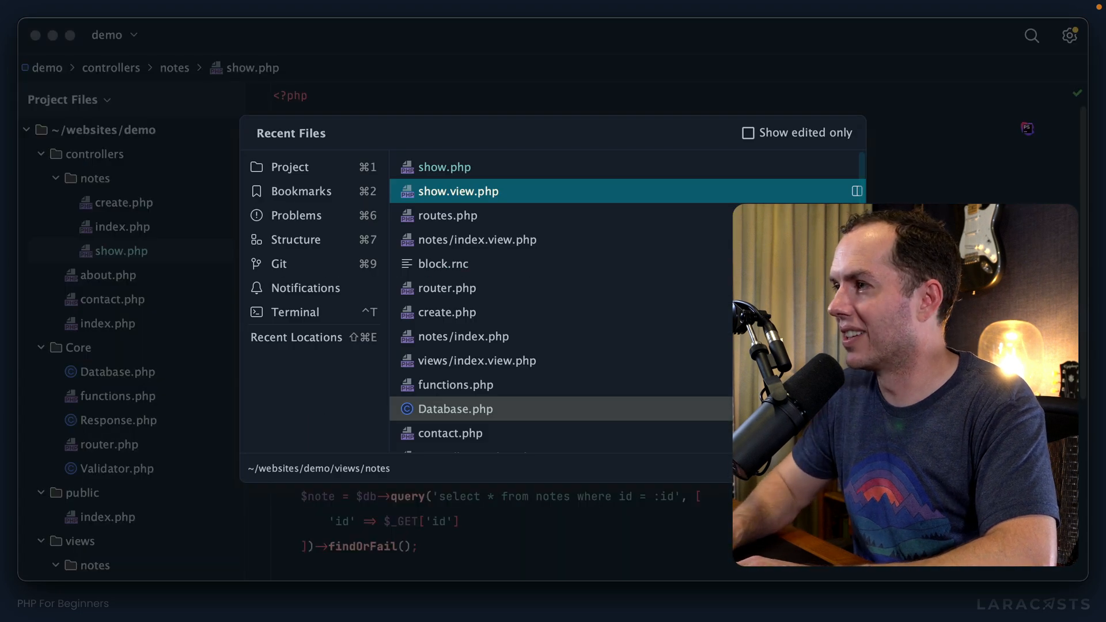
{"action": "left_click", "coordinate": [458, 191]}
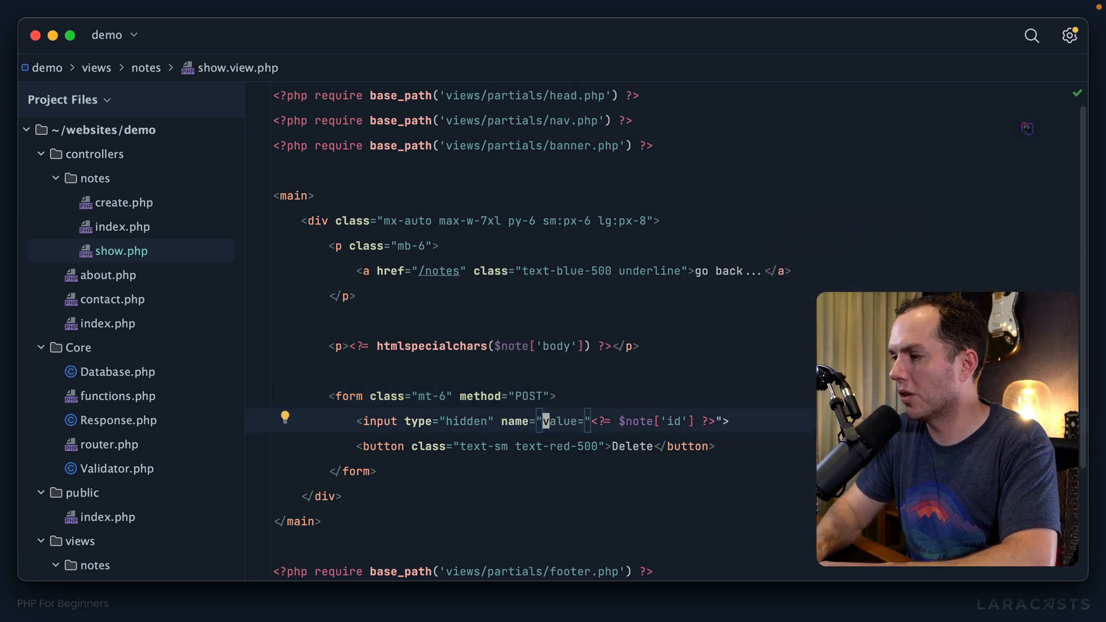
{"action": "type", "text": "id"}
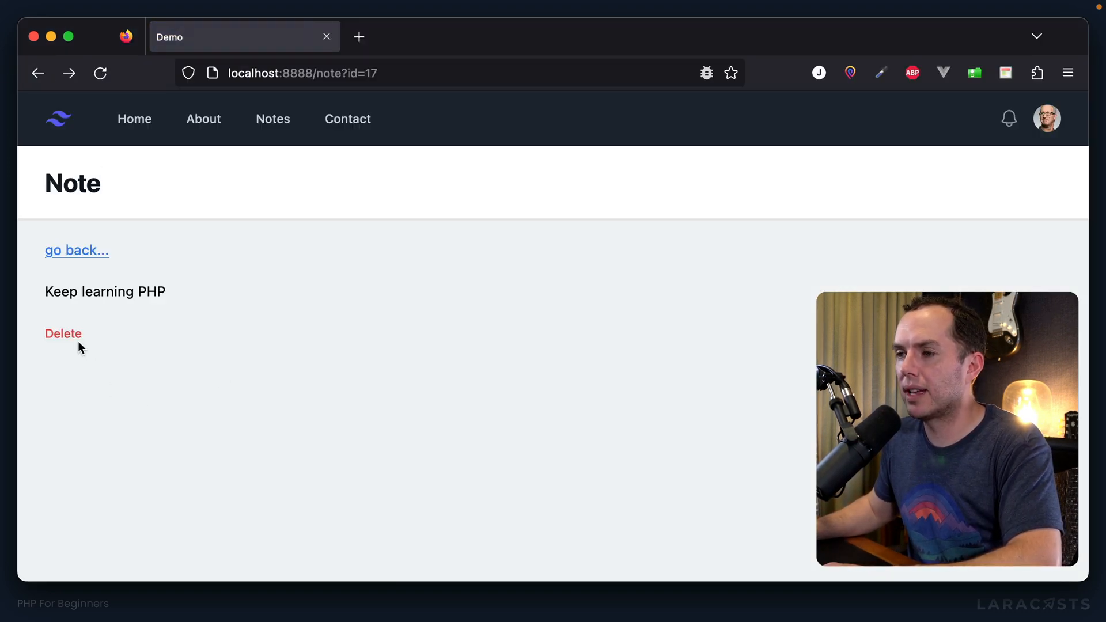
- Submit the Delete form for the 'Keep learning PHP' note in Firefox
{"action": "left_click", "coordinate": [63, 334]}
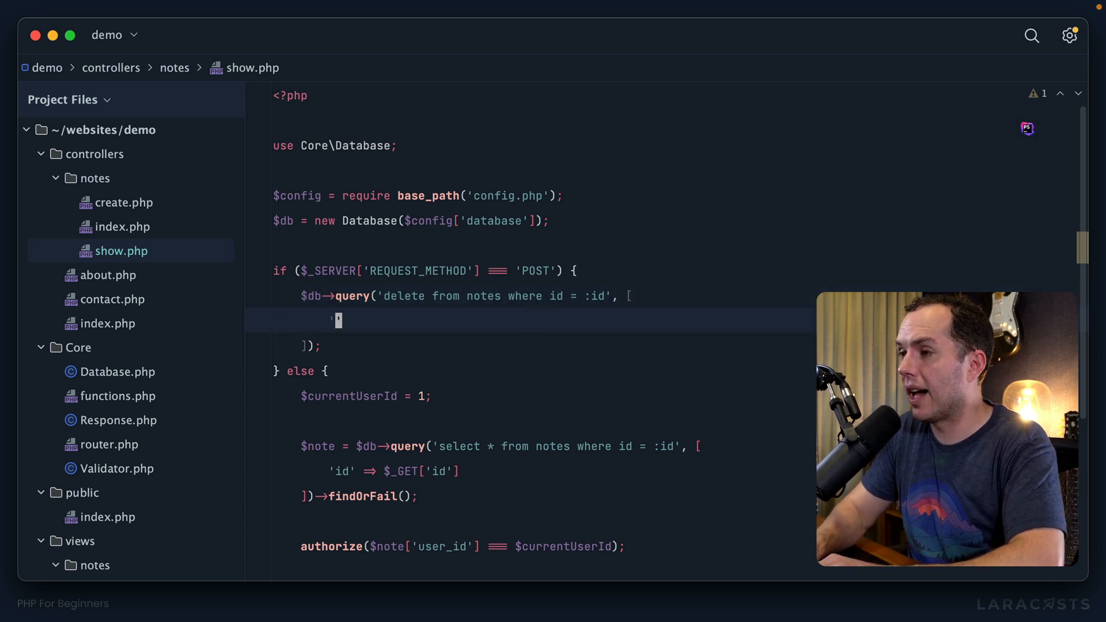
- Bind 'id' => $_GET['id'] in the delete query's bindings array
{"action": "type", "text": "'id' =>"}
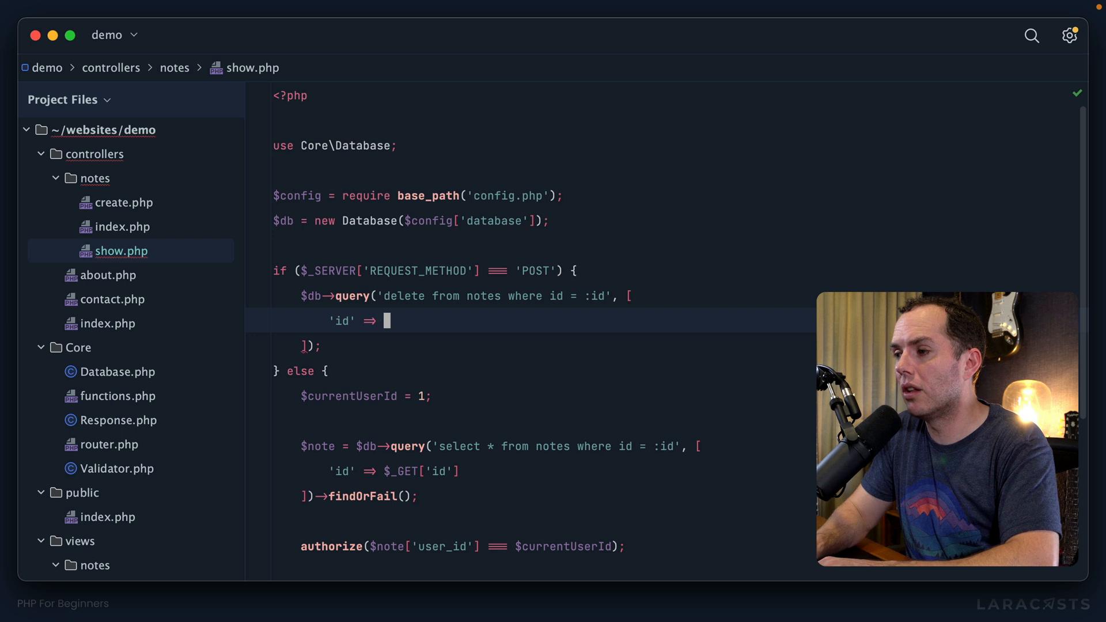
{"action": "type", "text": "$_GET['id']"}
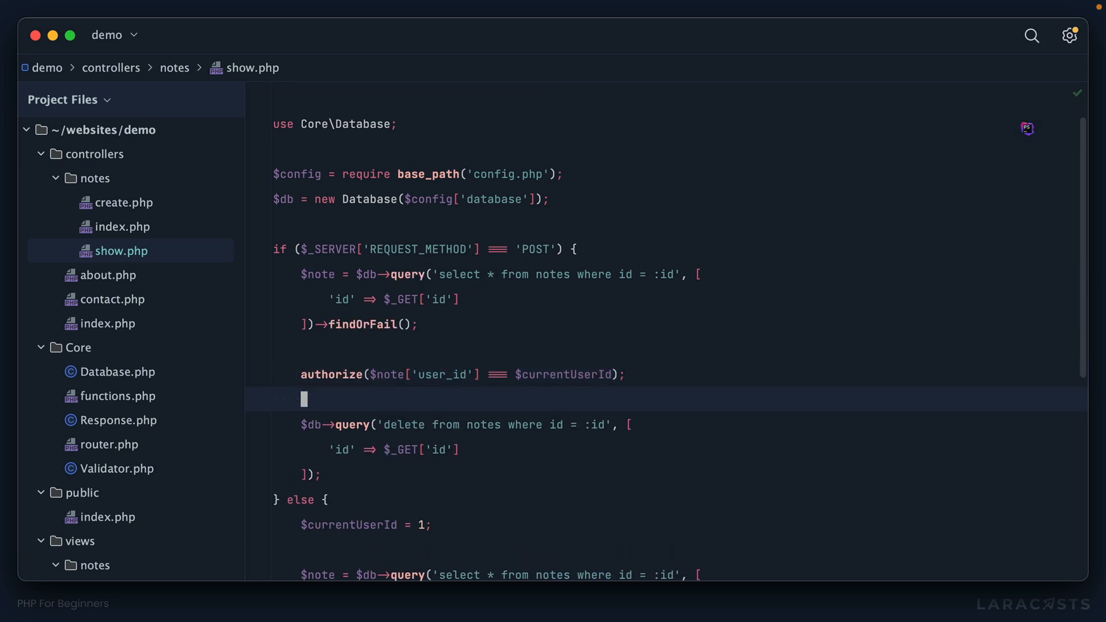
- Define $currentUserId = 1 above the if so both branches can use it
{"action": "scroll", "scroll_direction": "down", "scroll_amount": 3}
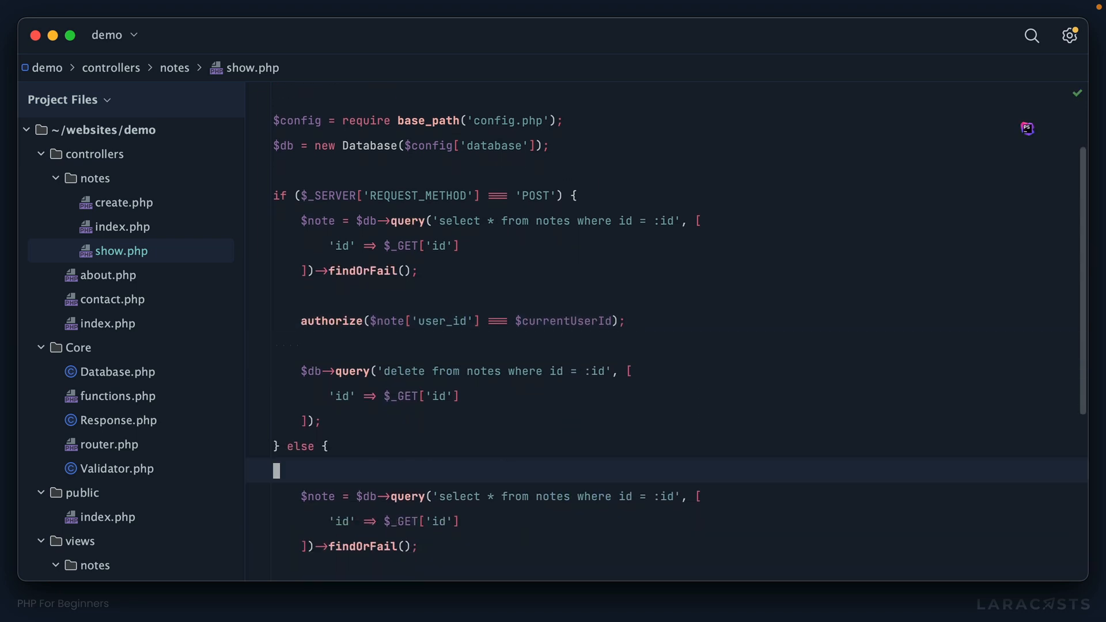
{"action": "type", "text": "$currentUserId = 1;"}
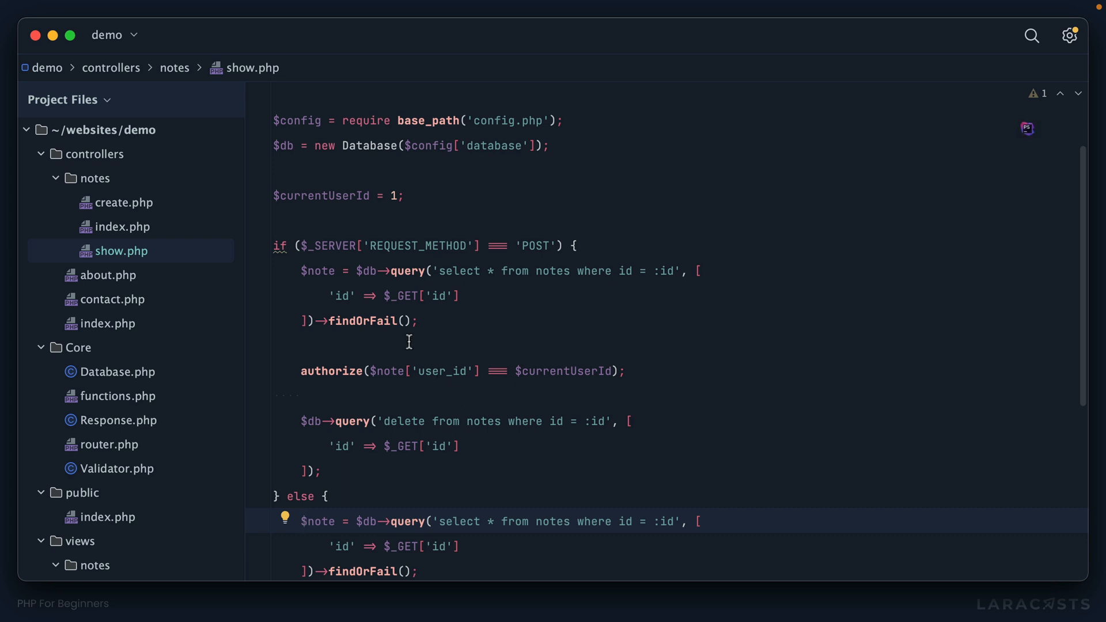
{"action": "left_click_drag", "start_coordinate": [301, 270], "coordinate": [417, 321]}
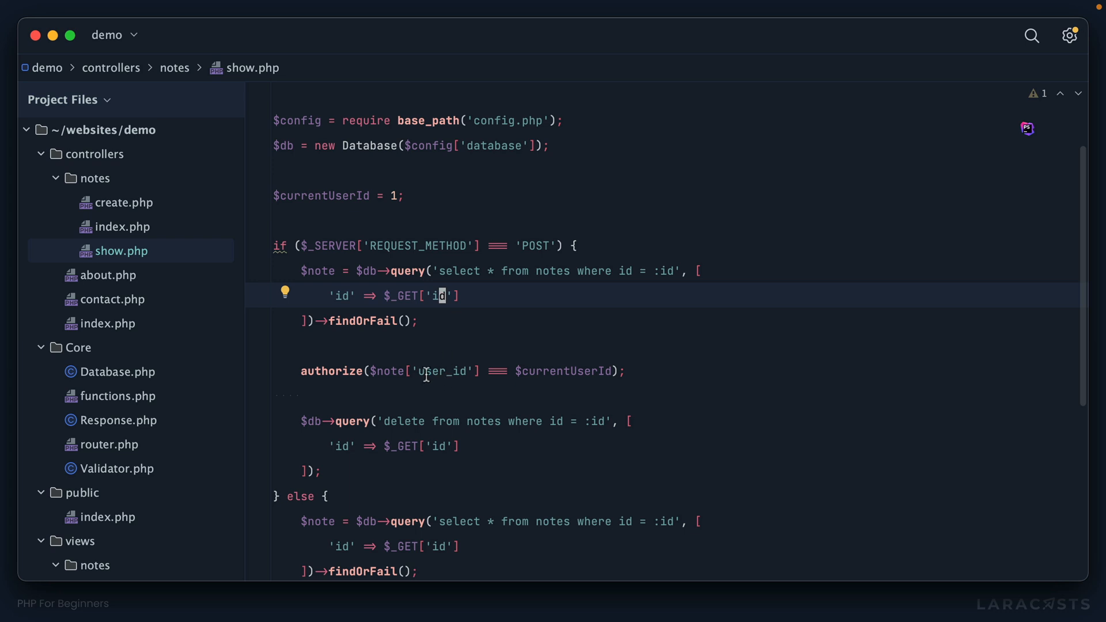
- Add findOrFail and authorize checks before the delete query runs
{"action": "double_click", "coordinate": [441, 371]}
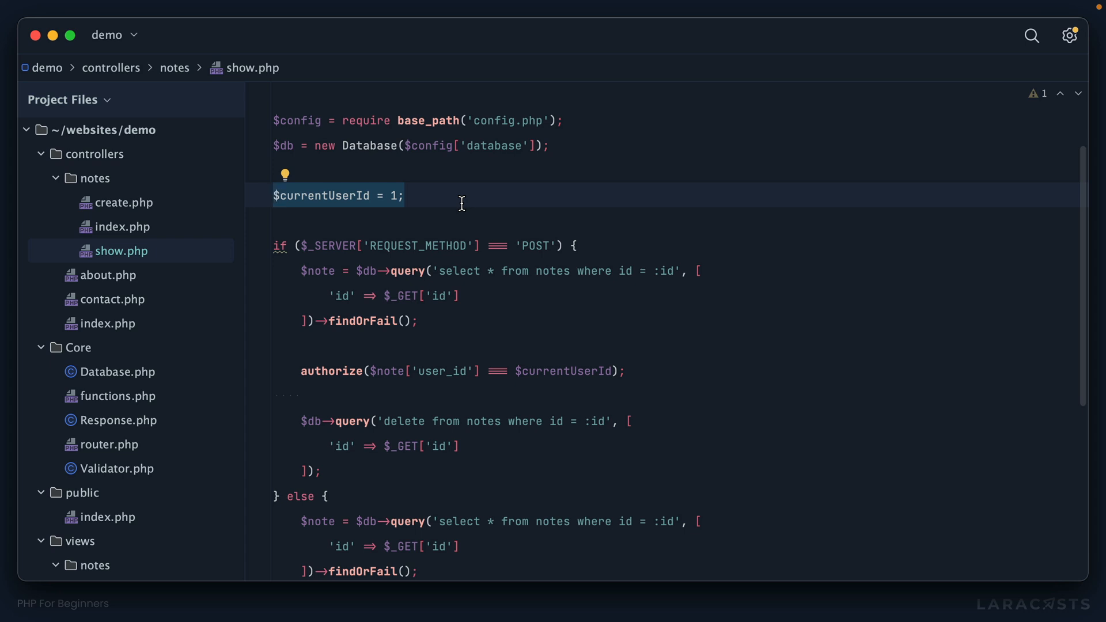
{"action": "mouse_move", "coordinate": [335, 372]}
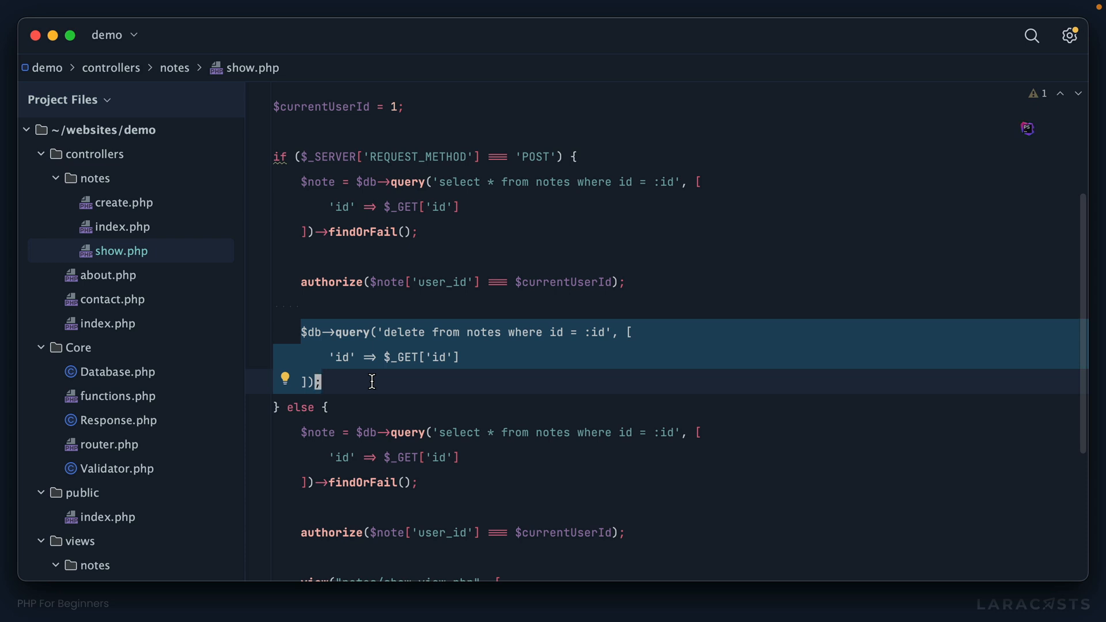
{"action": "left_click", "coordinate": [470, 384]}
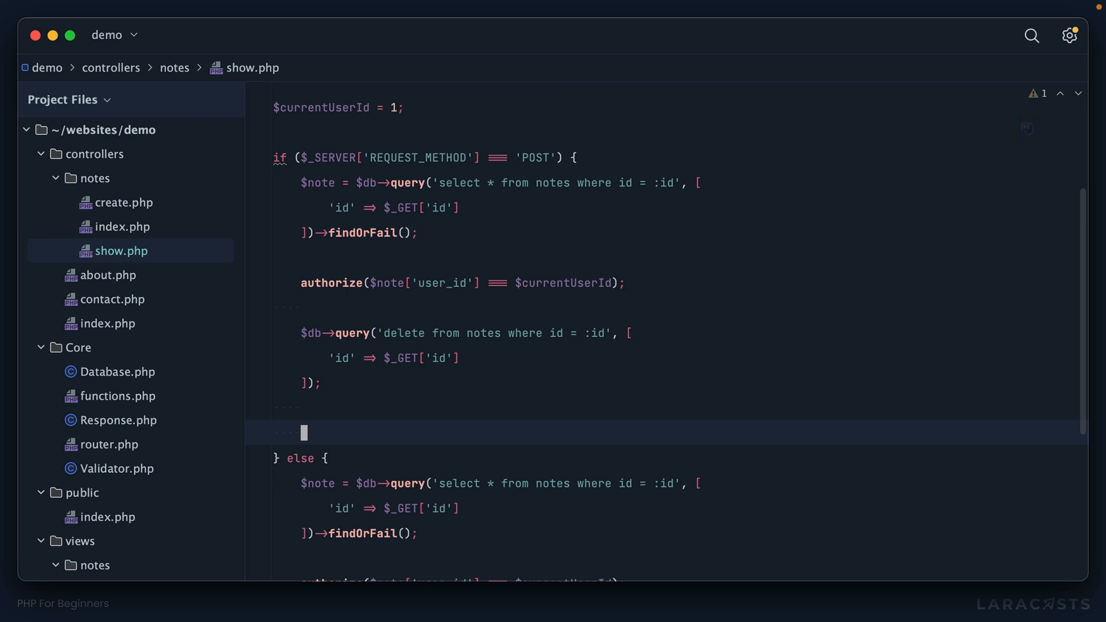
- After deleting, redirect with header('location: /notes') and exit(), then verify the notes list
{"action": "type", "text": "h"}
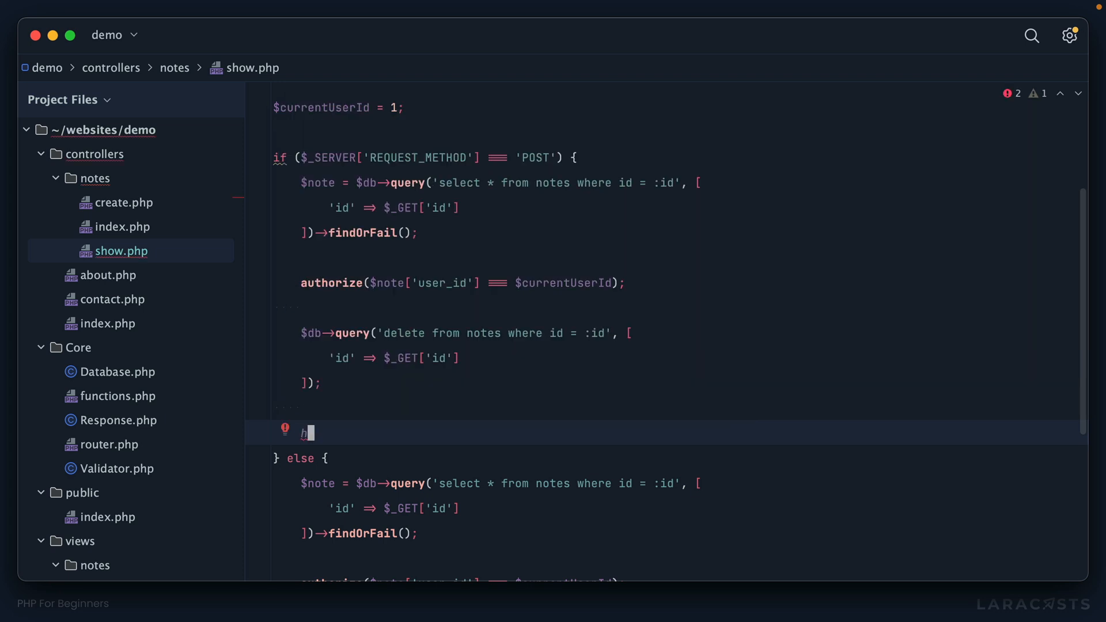
{"action": "type", "text": "eader('"}
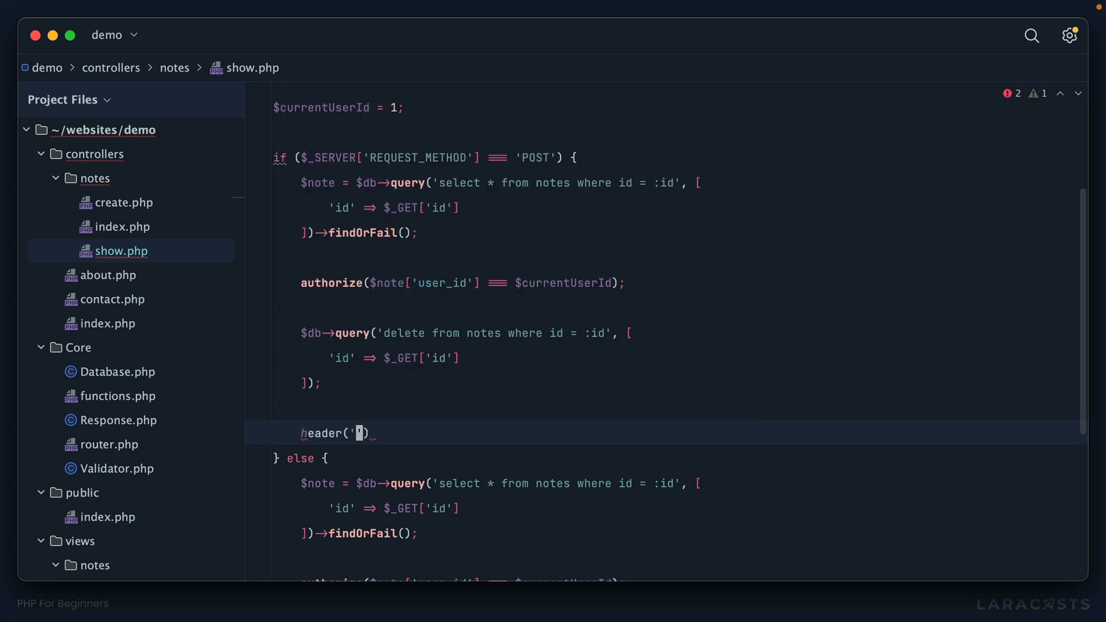
{"action": "type", "text": "location:"}
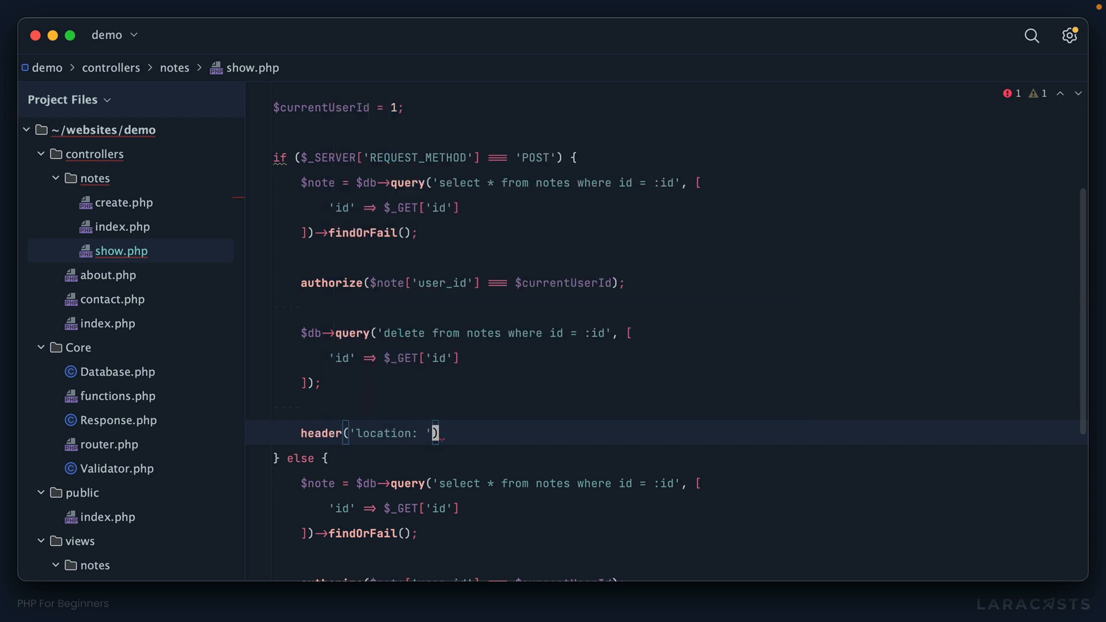
{"action": "type", "text": "/notes"}
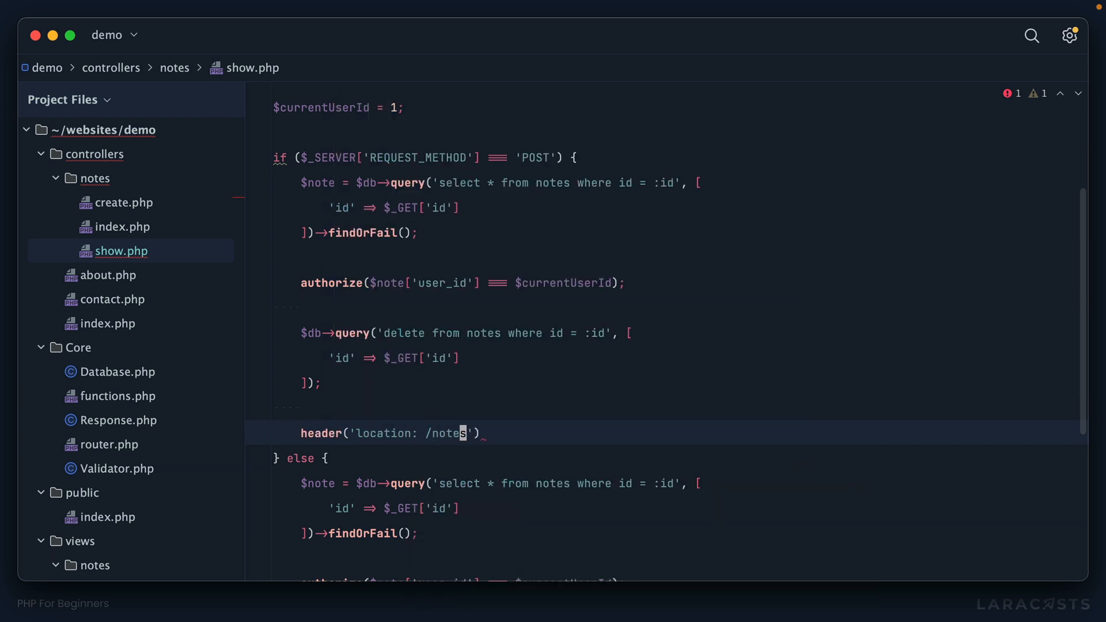
{"action": "type", "text": "exit();"}
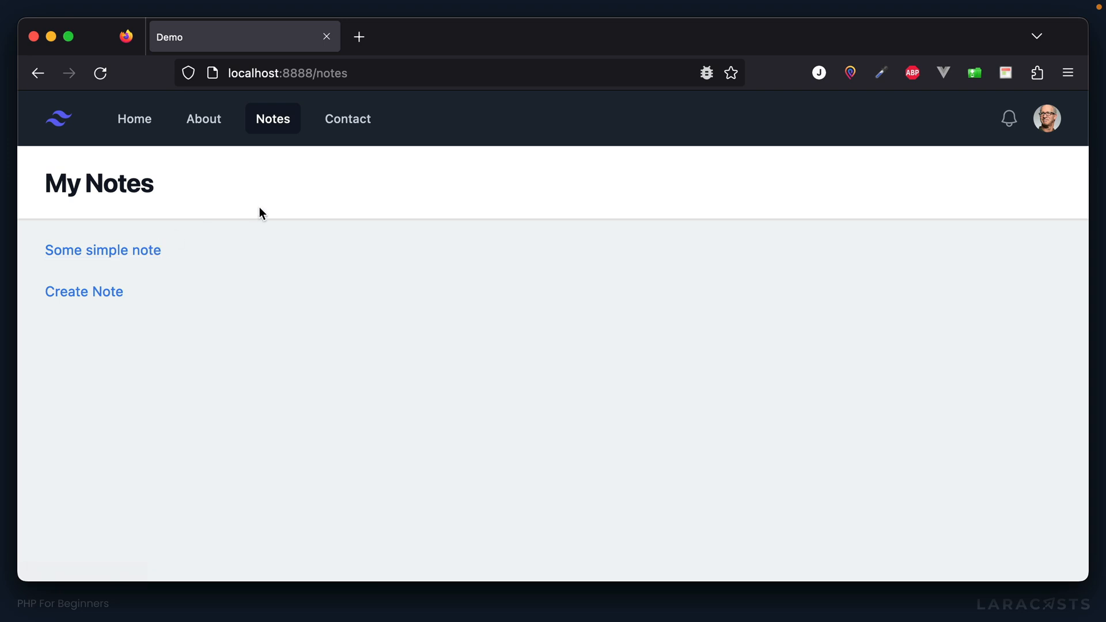
{"action": "mouse_move", "coordinate": [264, 315]}
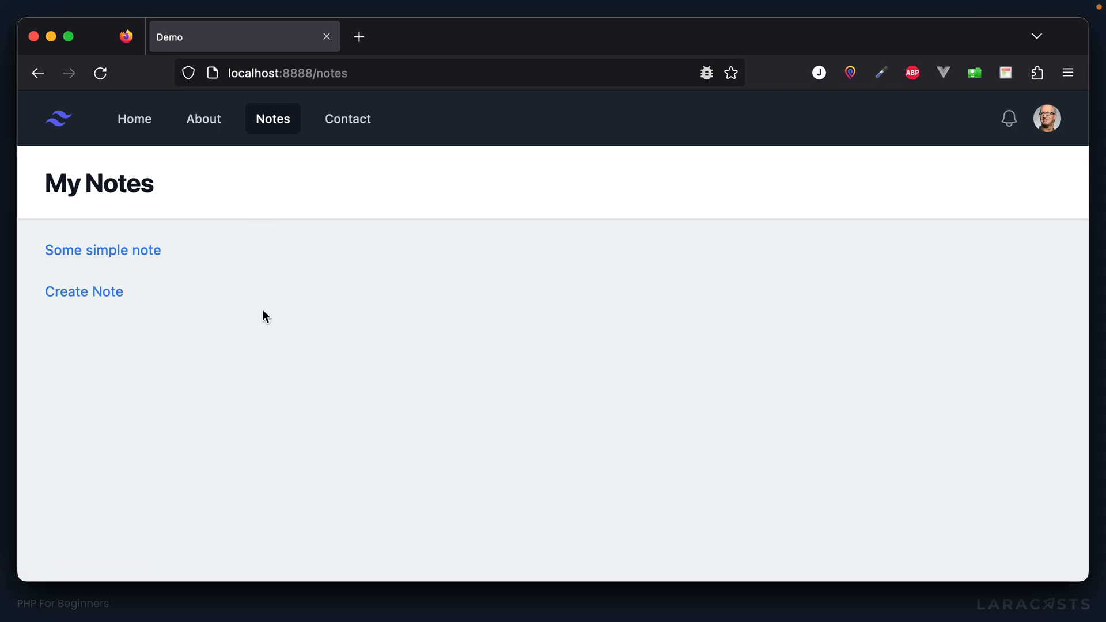
{"action": "left_click", "coordinate": [103, 250]}
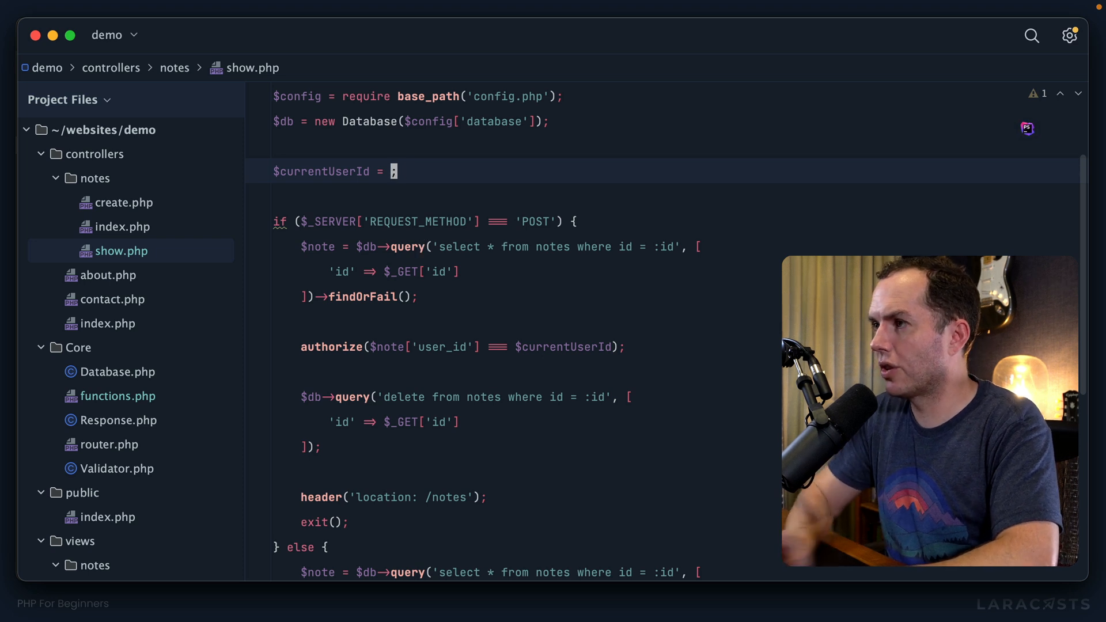
- Set $currentUserId to 25 so it no longer matches the note's user_id
{"action": "type", "text": "25"}
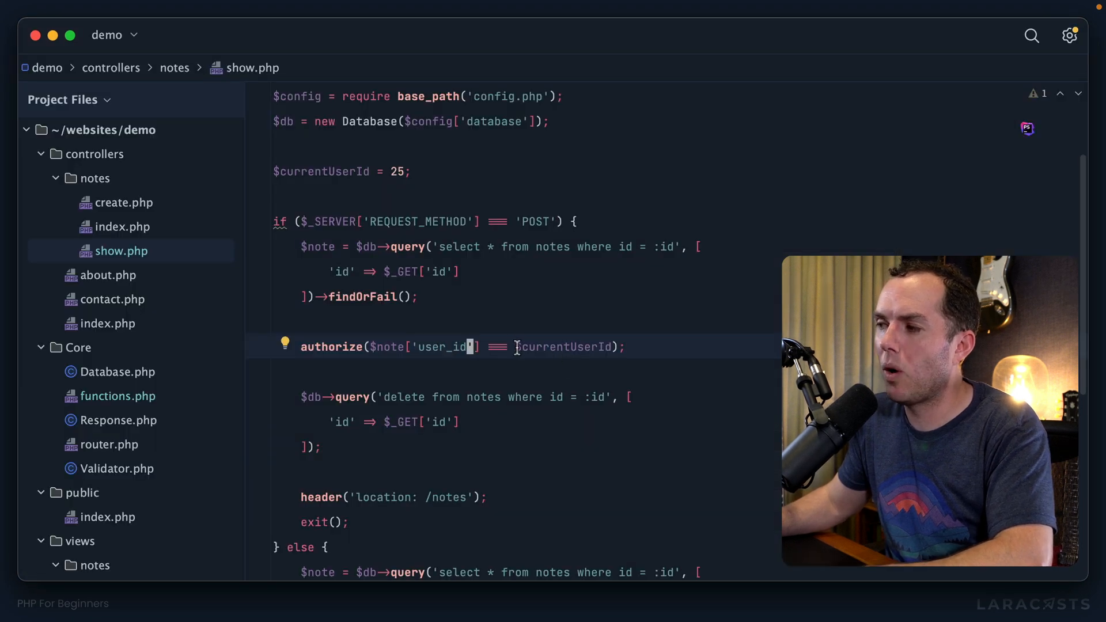
{"action": "double_click", "coordinate": [565, 347]}
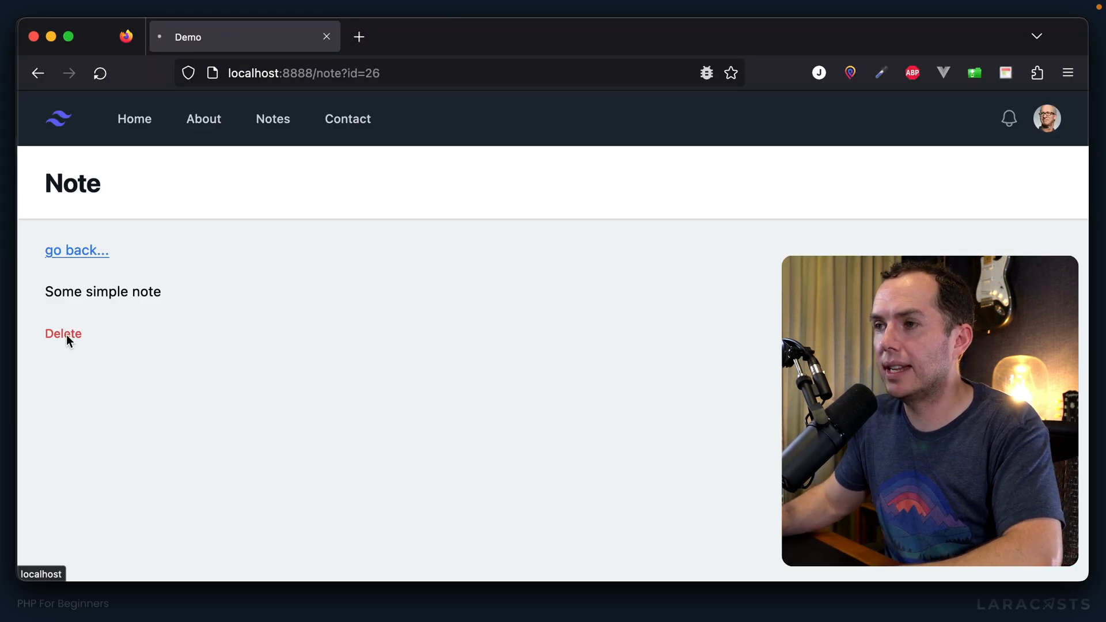
- Attempt deleting note 26 as user 25 and confirm it remains in TablePlus
{"action": "left_click", "coordinate": [62, 333]}
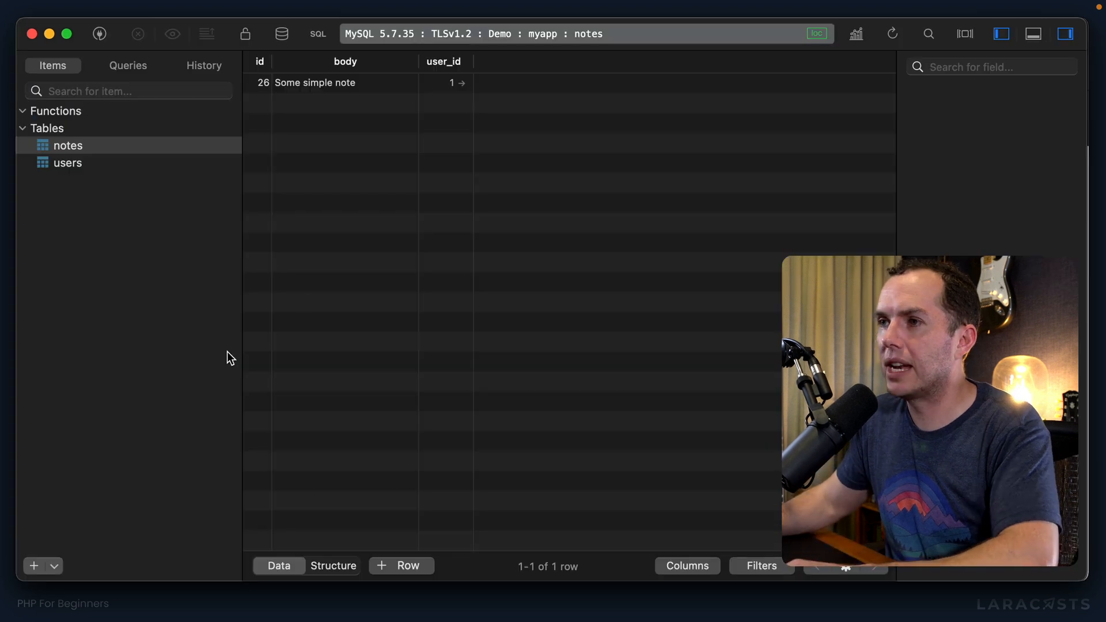
{"action": "mouse_move", "coordinate": [451, 130]}
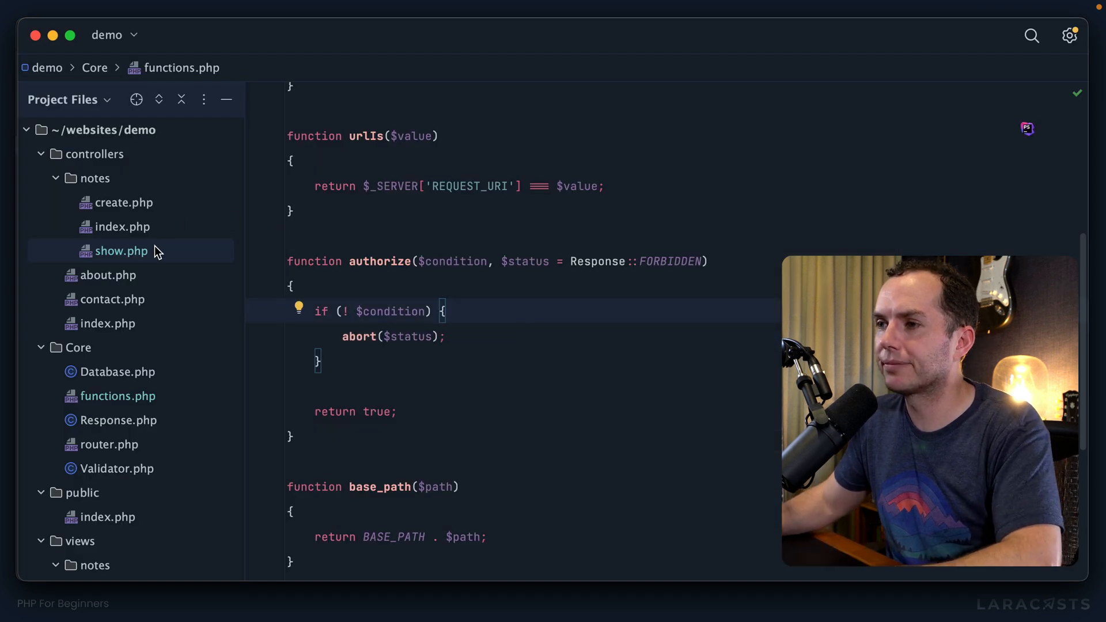
- Review show.php's authorize, delete, redirect and exit code
{"action": "left_click", "coordinate": [120, 250]}
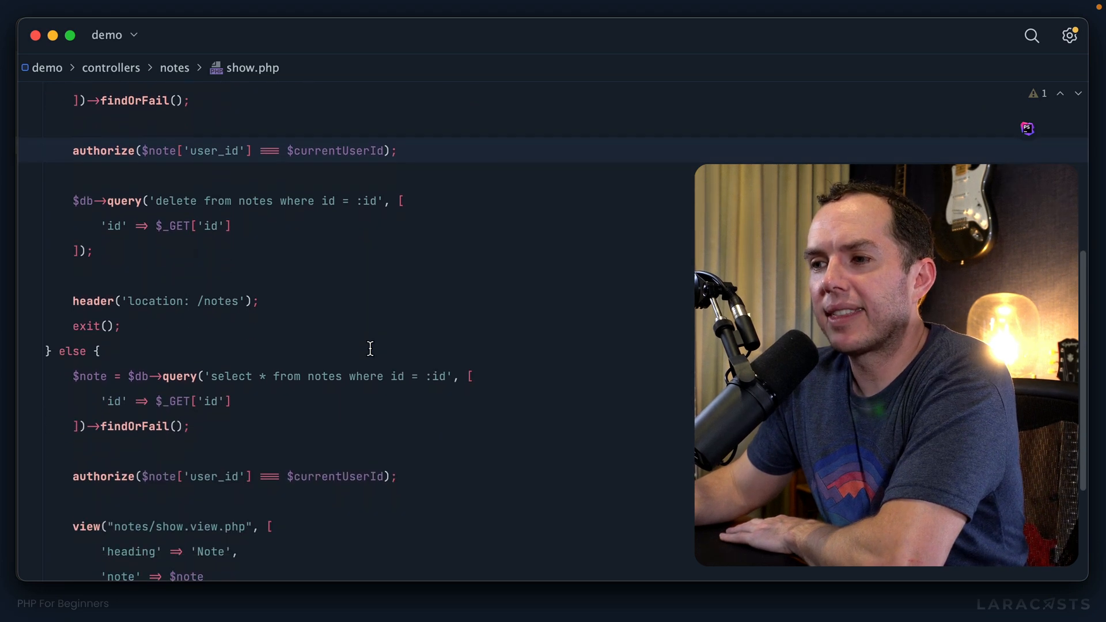
{"action": "scroll", "scroll_direction": "down", "scroll_amount": 3}
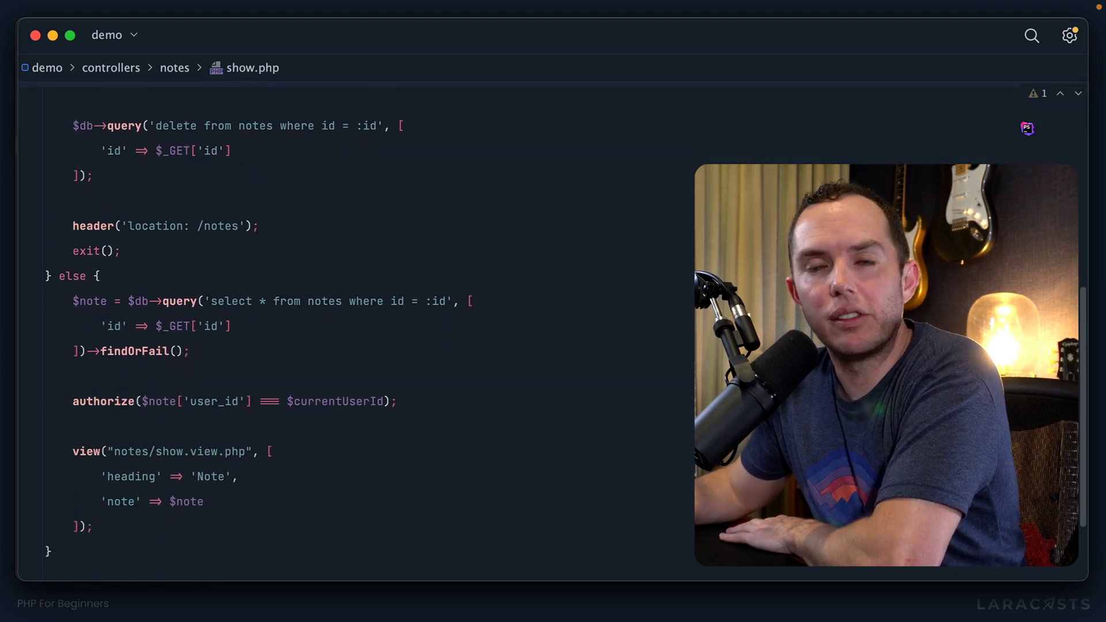